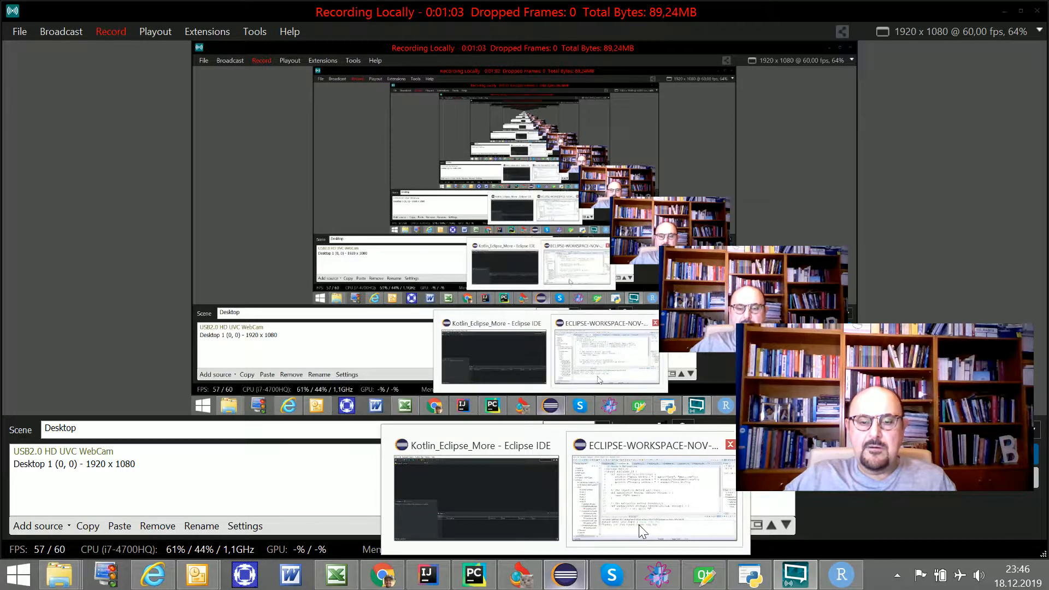
- Switch to the Eclipse workspace window showing ScalaDemo_84.scala
click(654, 493)
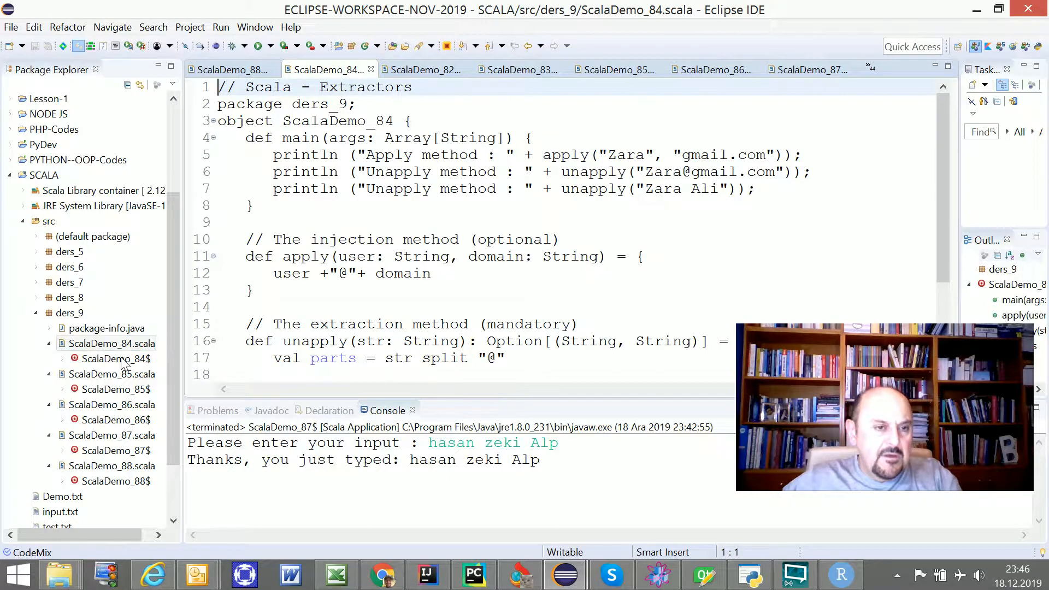
click(111, 343)
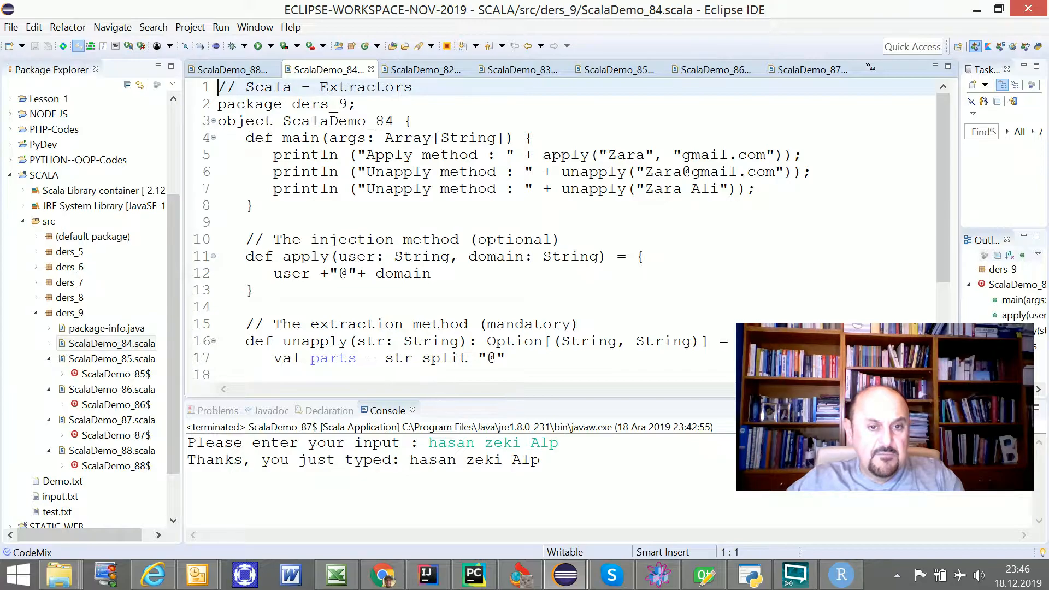
double_click(314, 340)
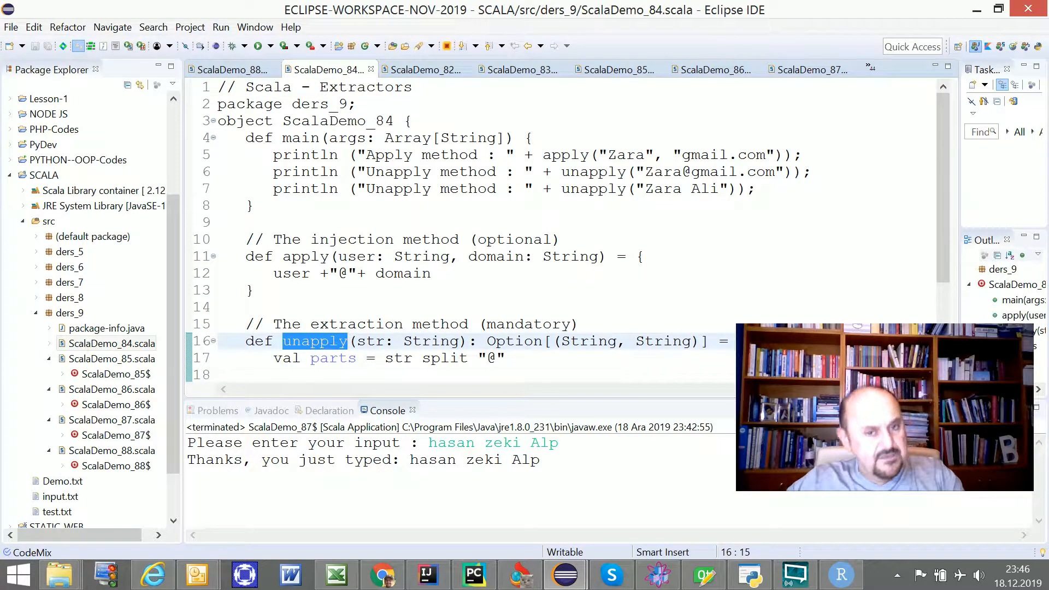
double_click(432, 341)
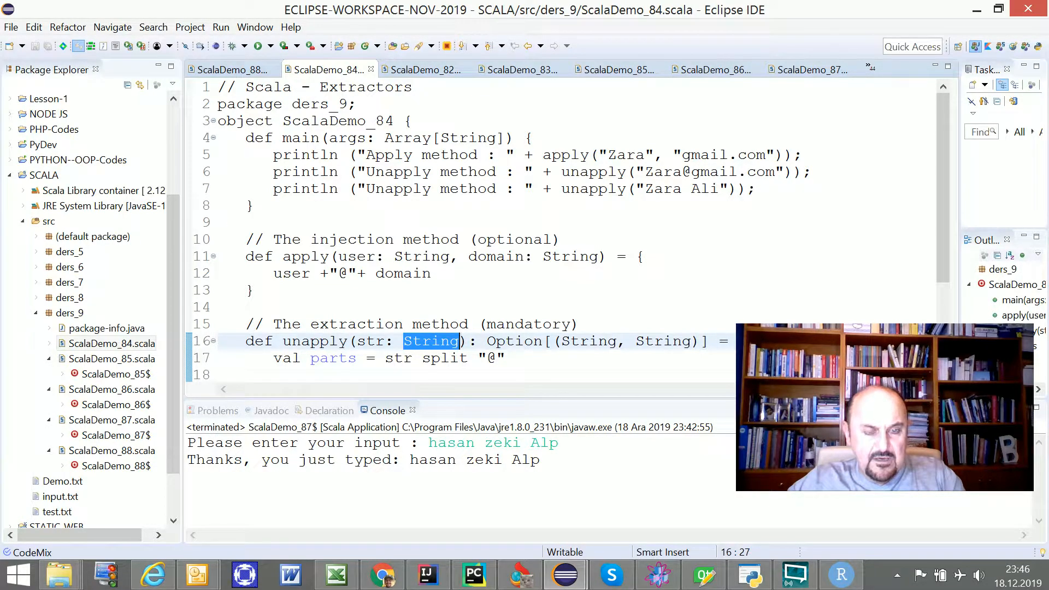
double_click(514, 341)
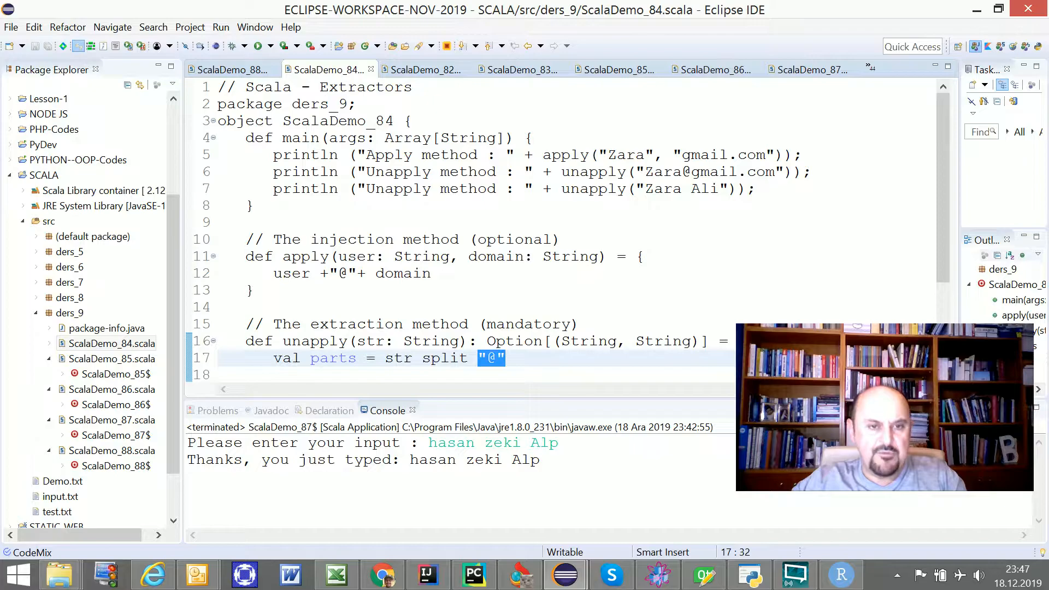
double_click(305, 256)
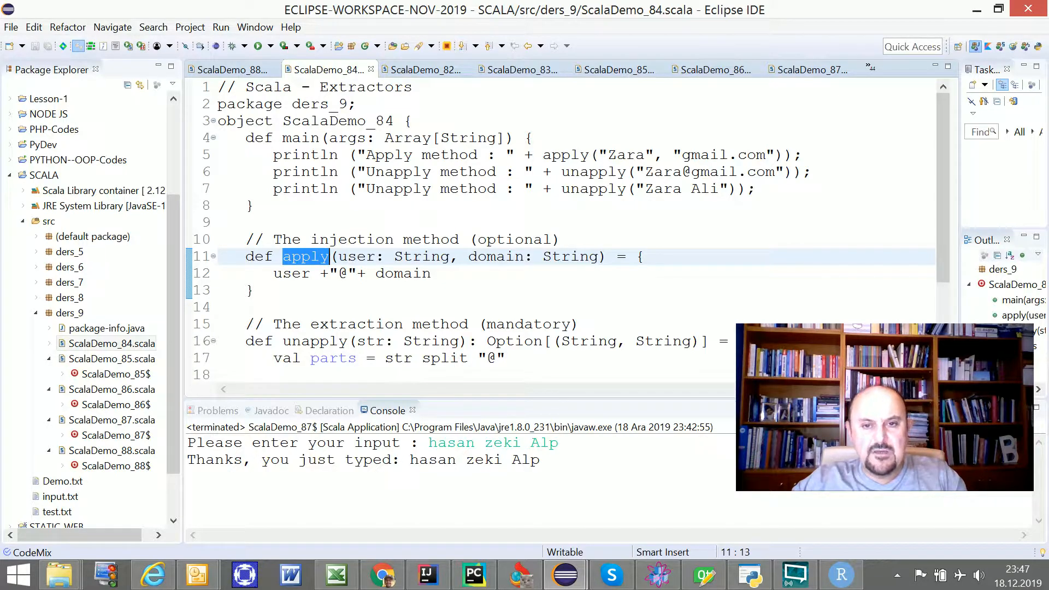
double_click(570, 256)
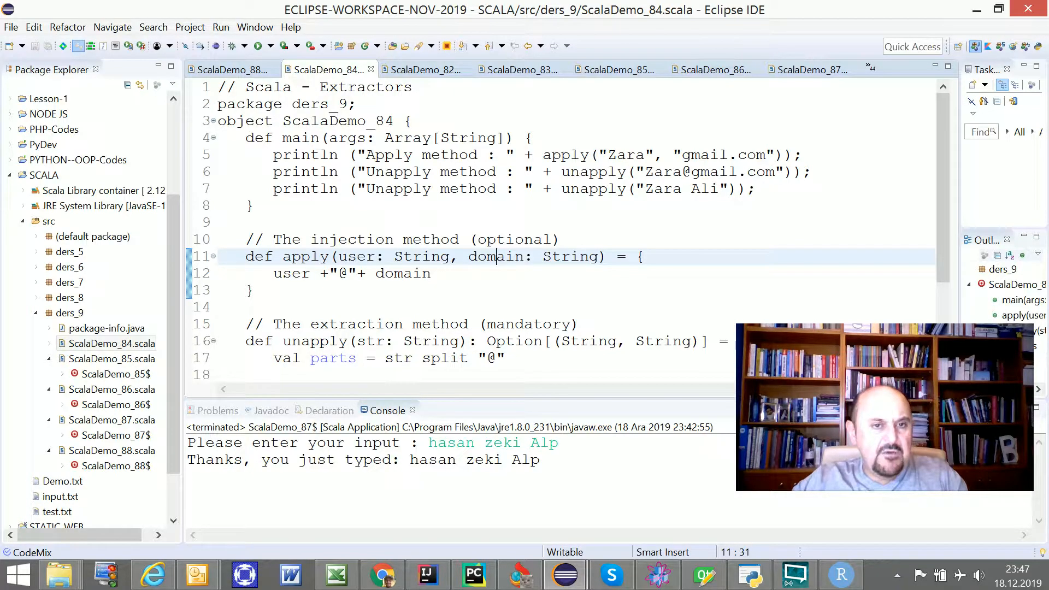
double_click(343, 273)
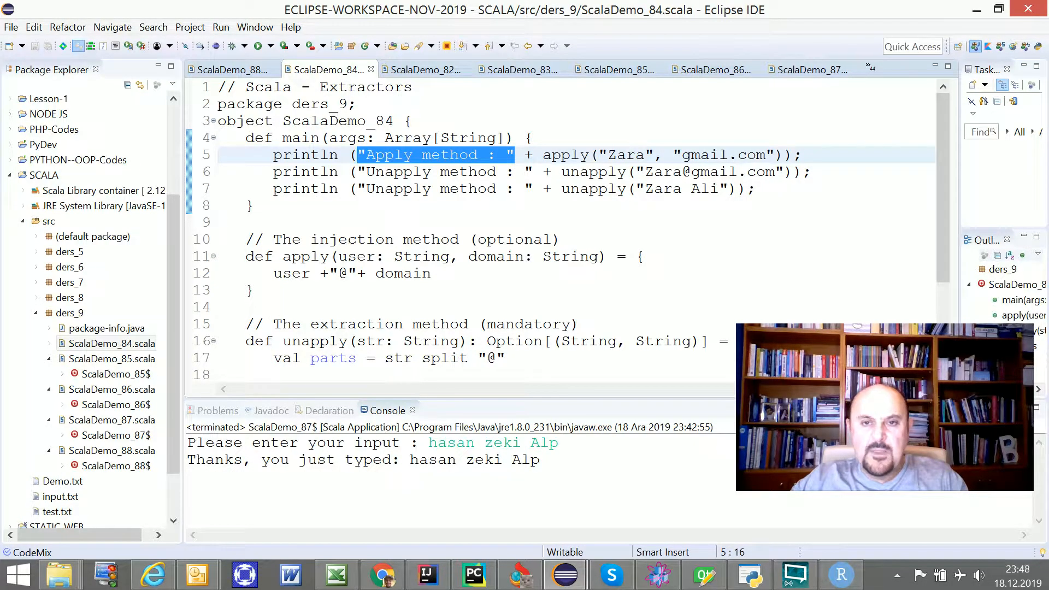
double_click(564, 154)
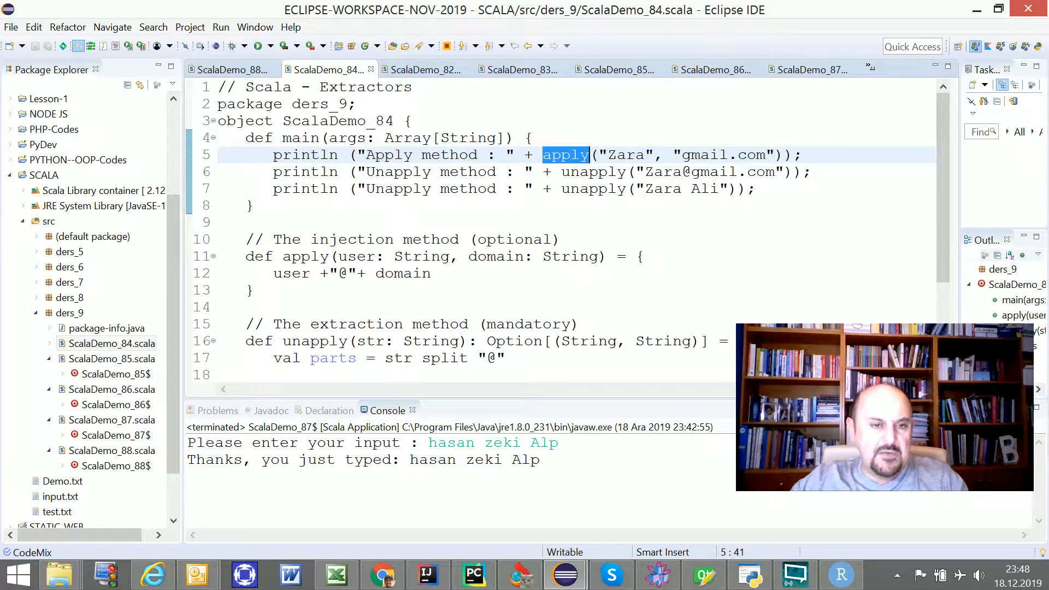
double_click(306, 256)
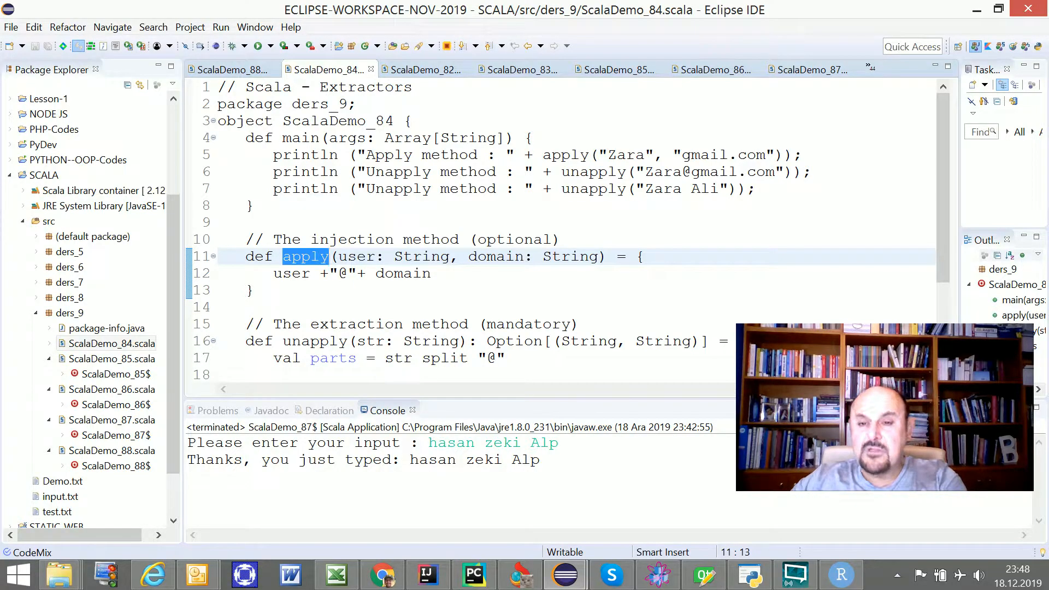
click(688, 172)
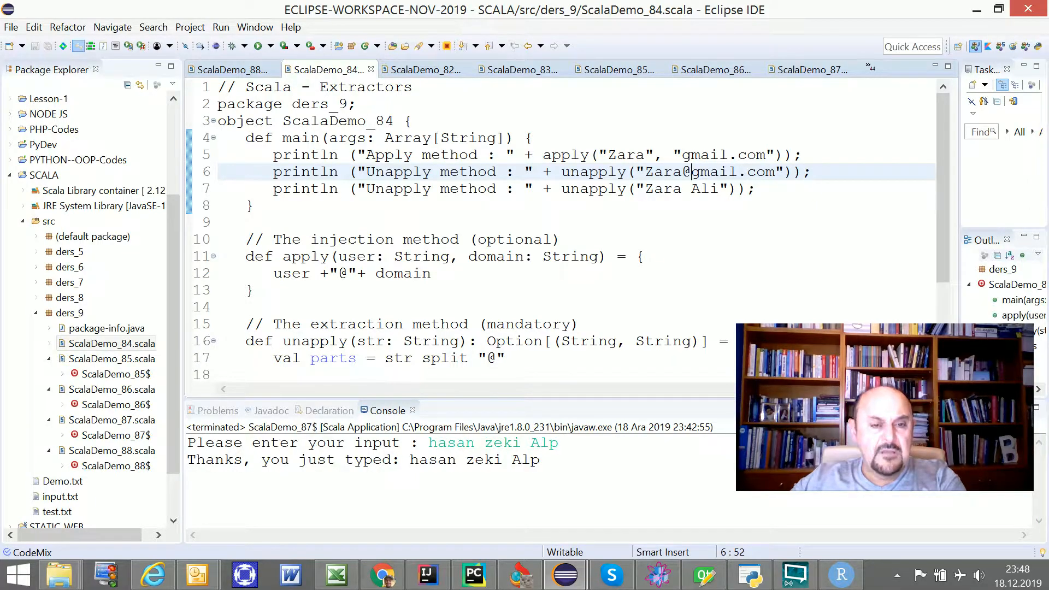
double_click(435, 188)
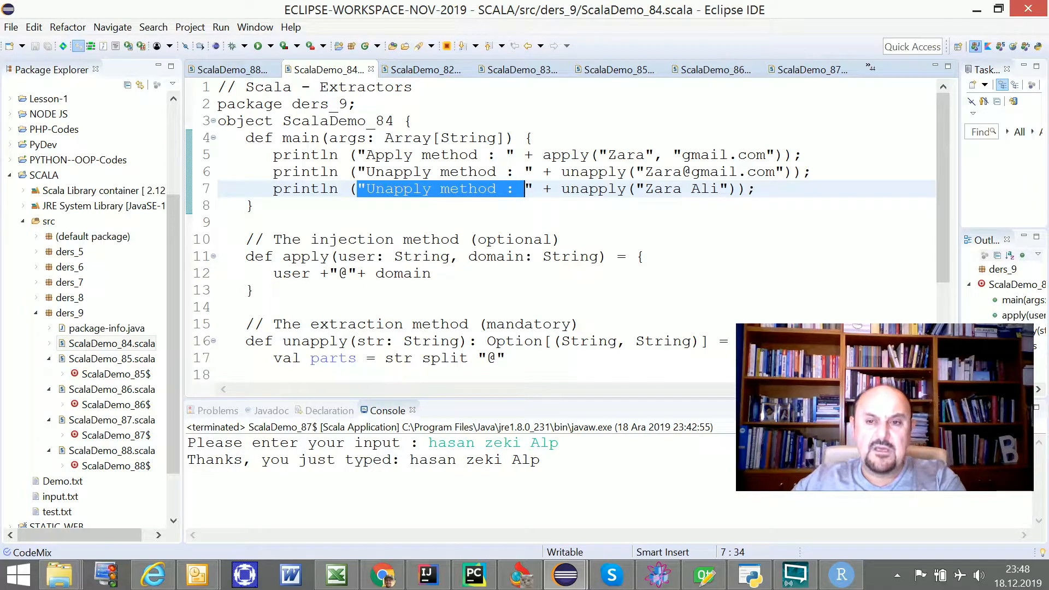
click(683, 188)
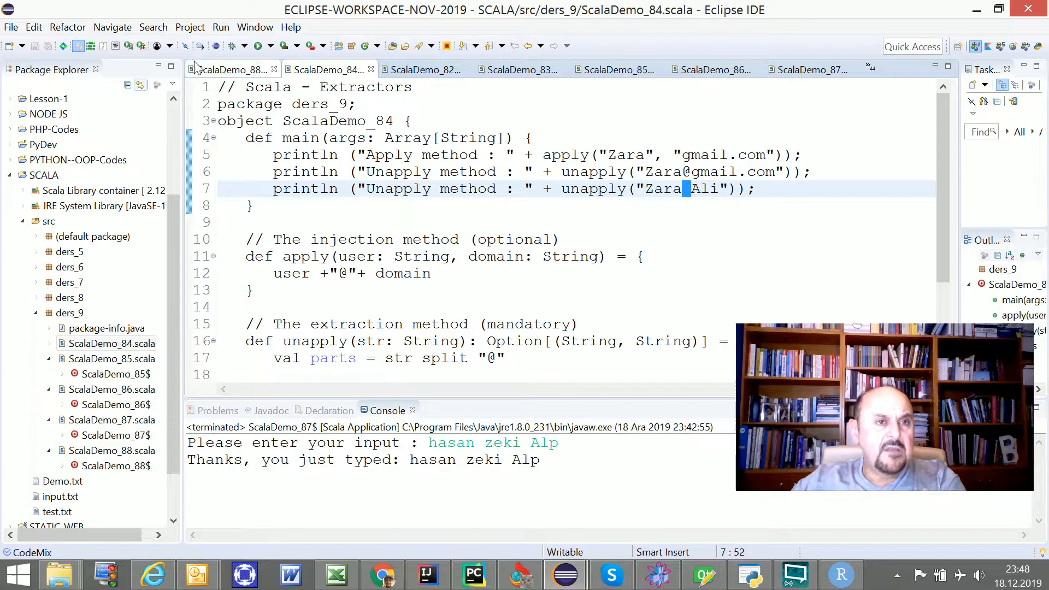
click(111, 343)
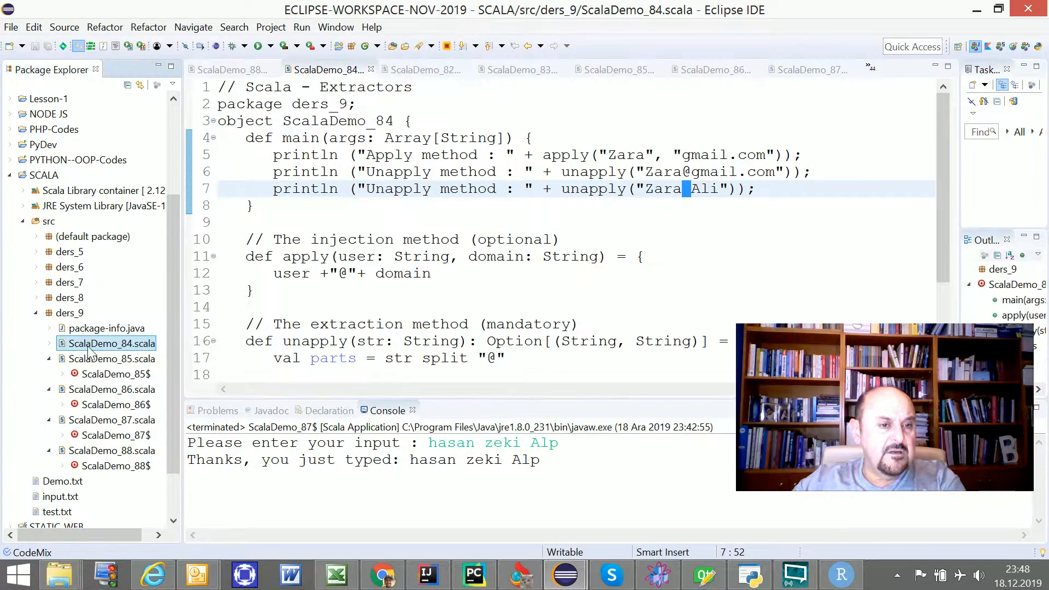
- Run ScalaDemo_84 as a Scala application and highlight the Ali argument and its None result
right_click(109, 344)
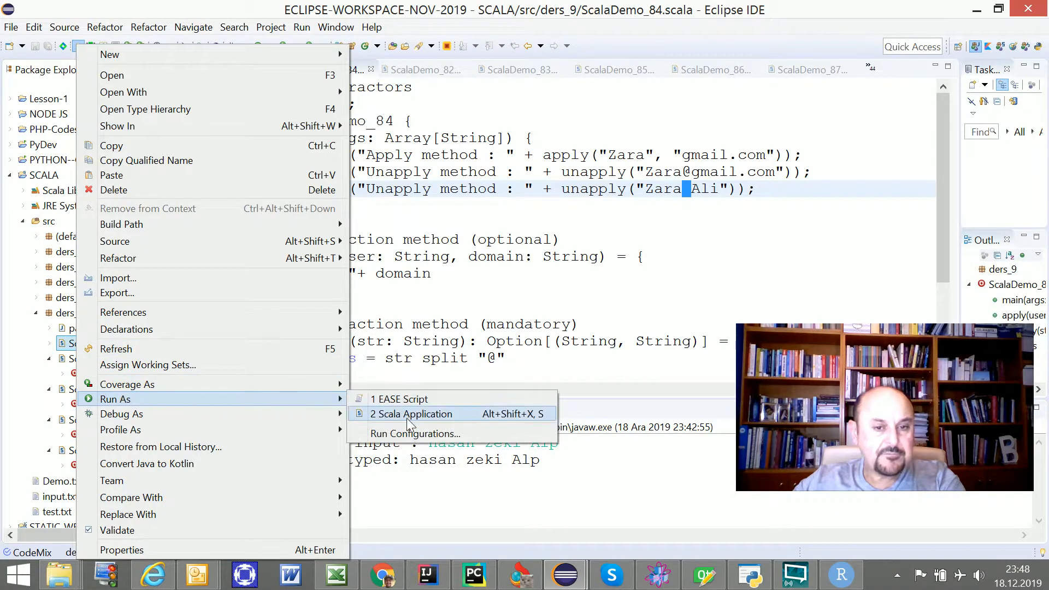
click(412, 414)
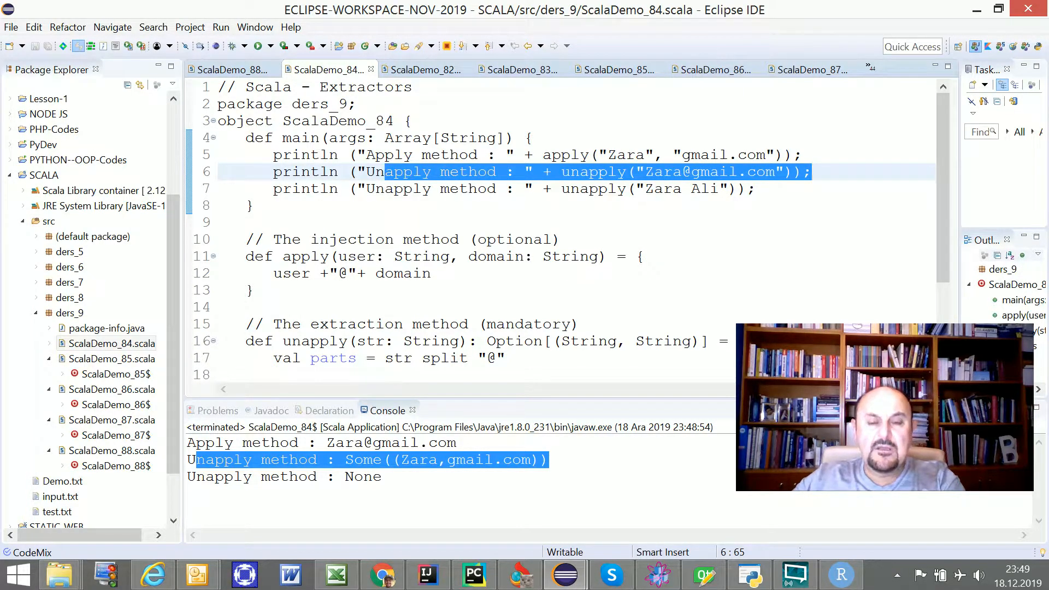
mouse_move(480, 542)
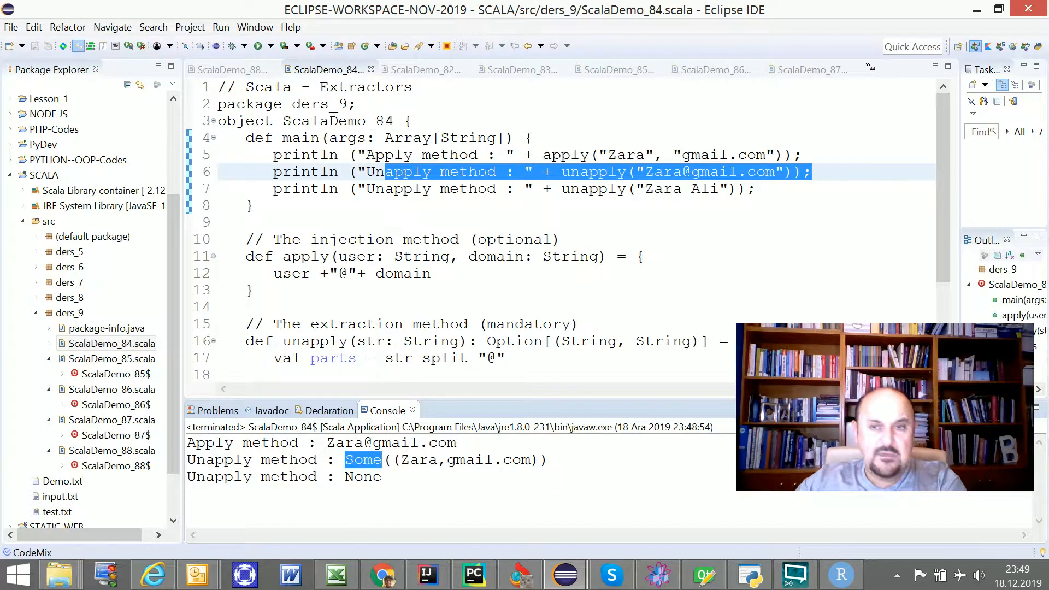
double_click(702, 189)
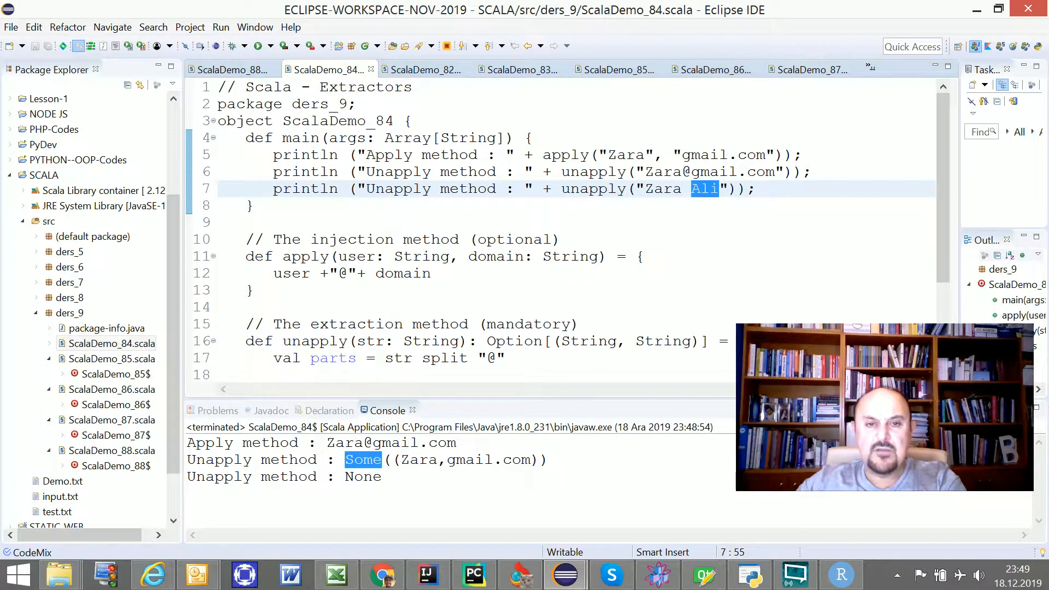
double_click(305, 188)
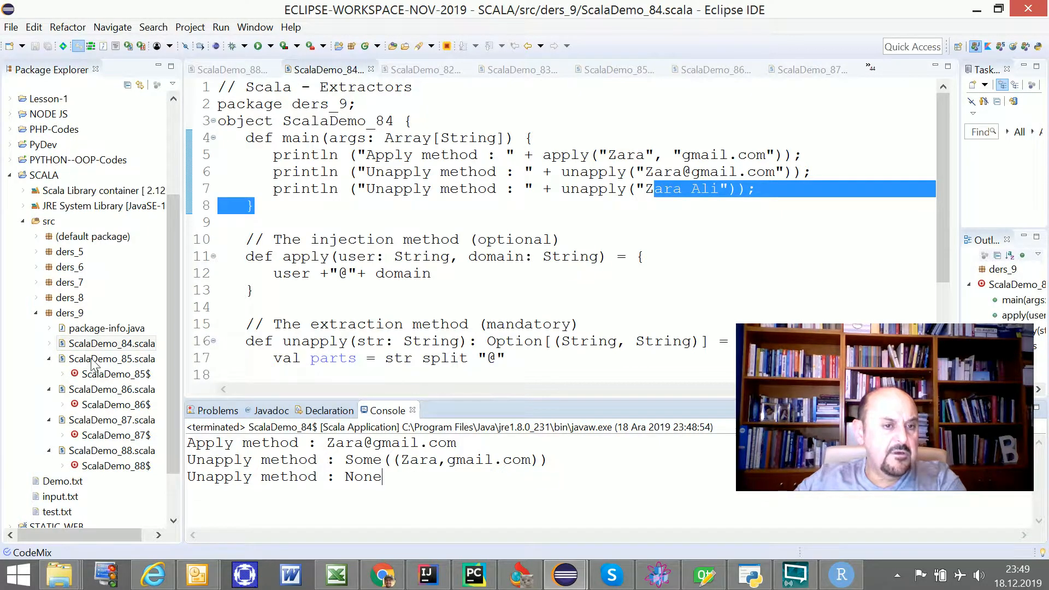
click(616, 69)
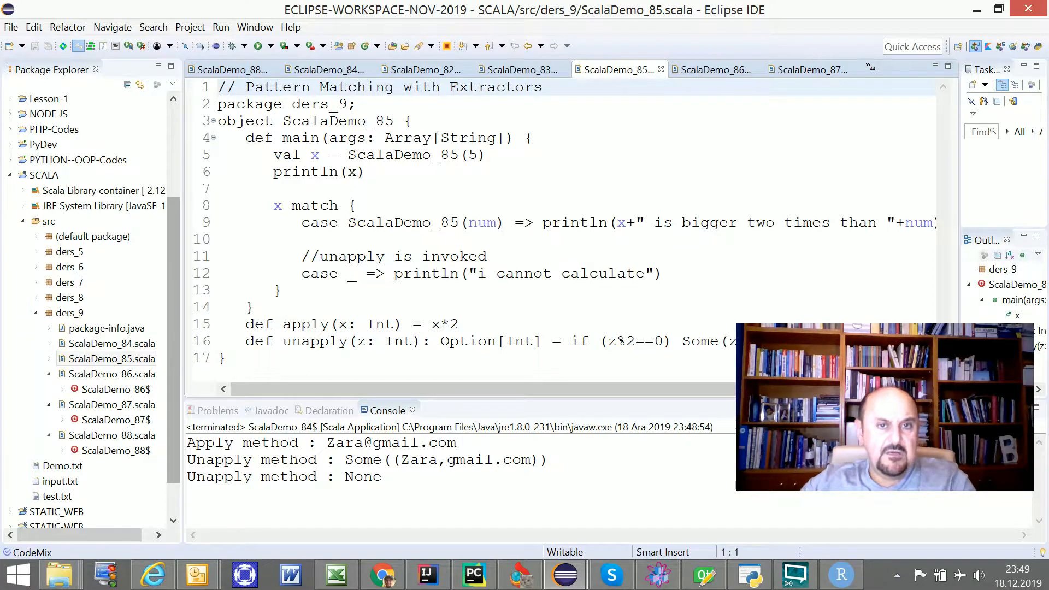
click(376, 154)
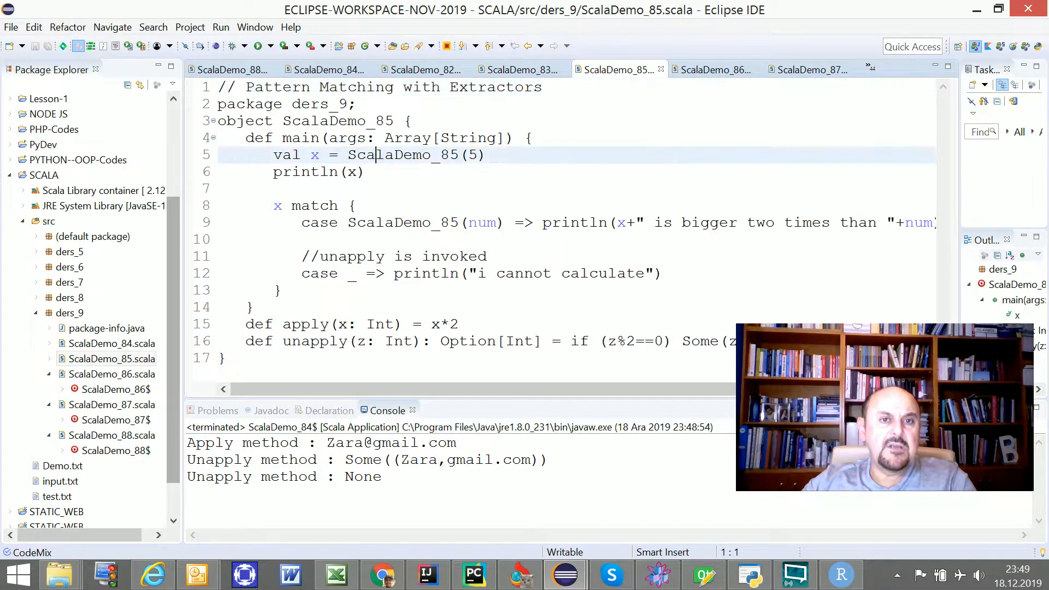
double_click(401, 155)
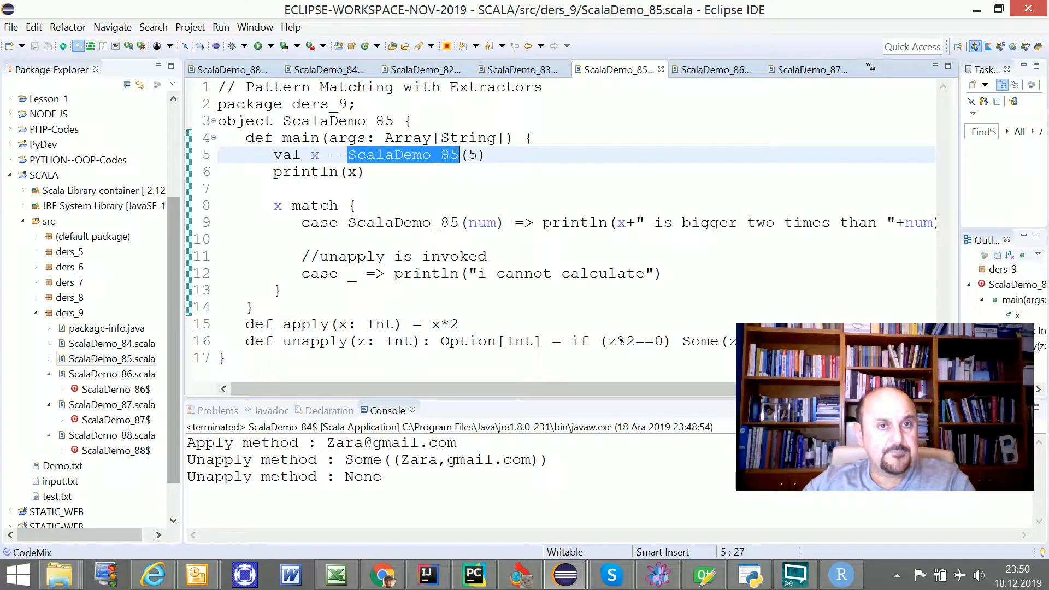
double_click(337, 121)
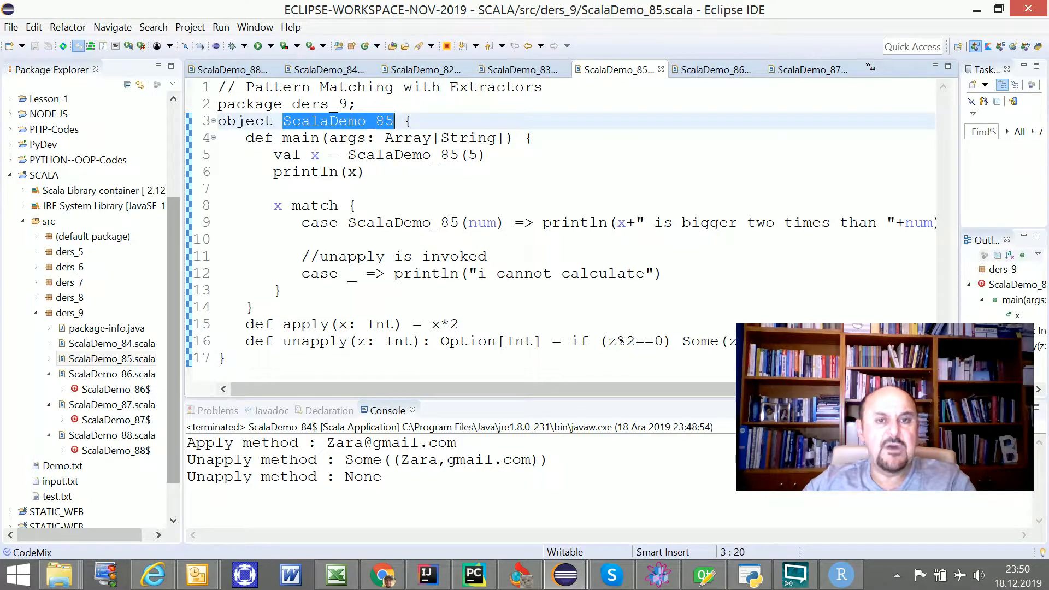
click(471, 155)
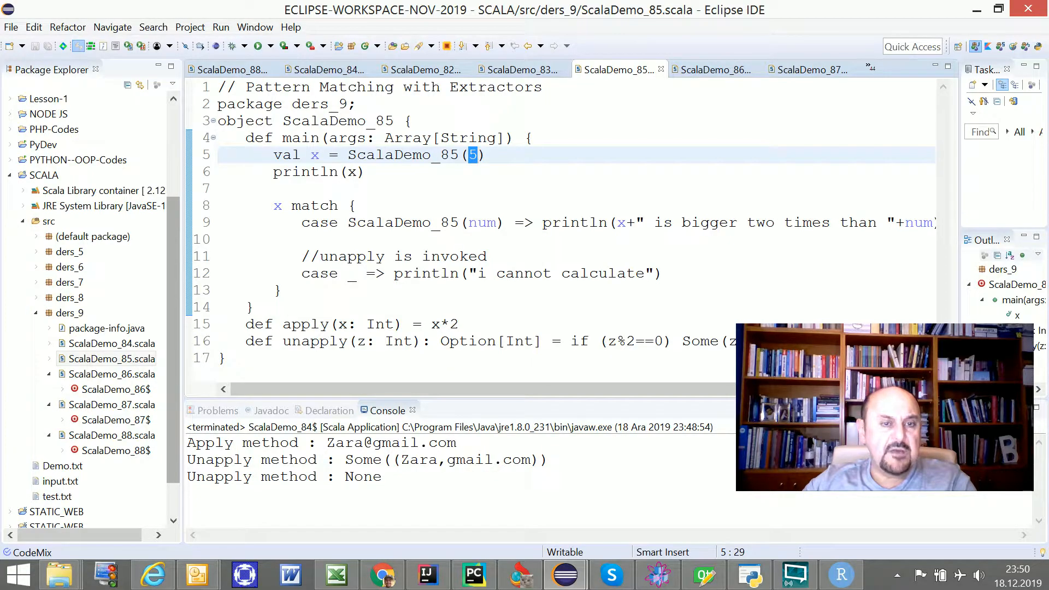
click(351, 172)
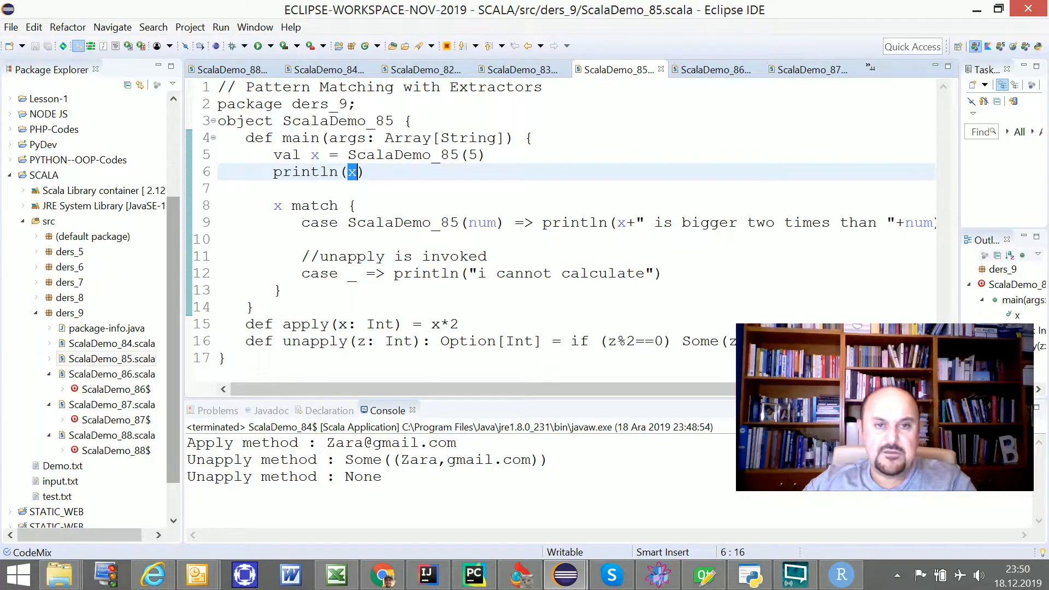
click(301, 223)
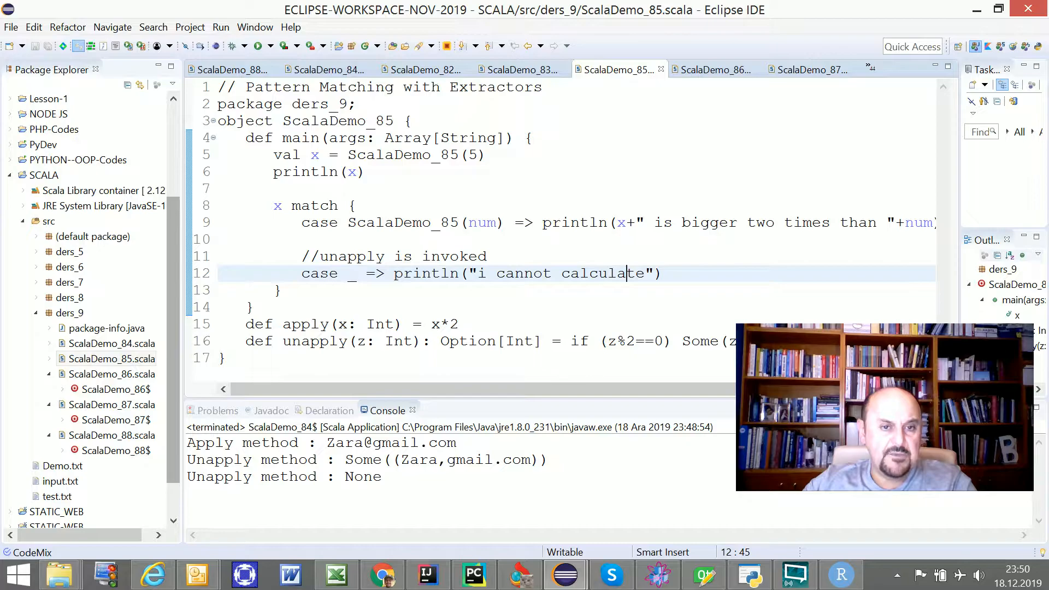
double_click(314, 341)
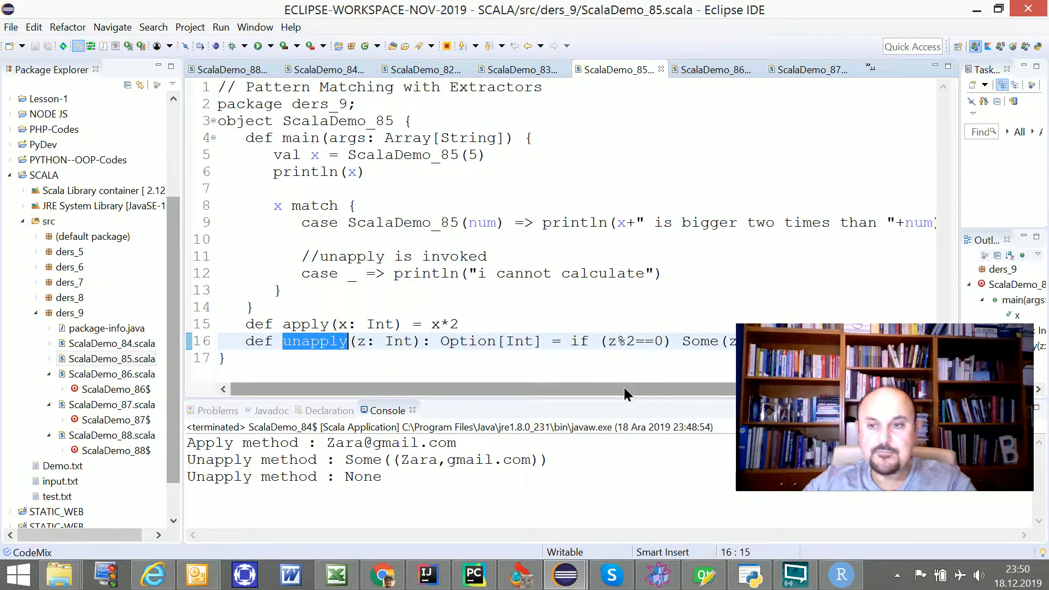
scroll(left, 3)
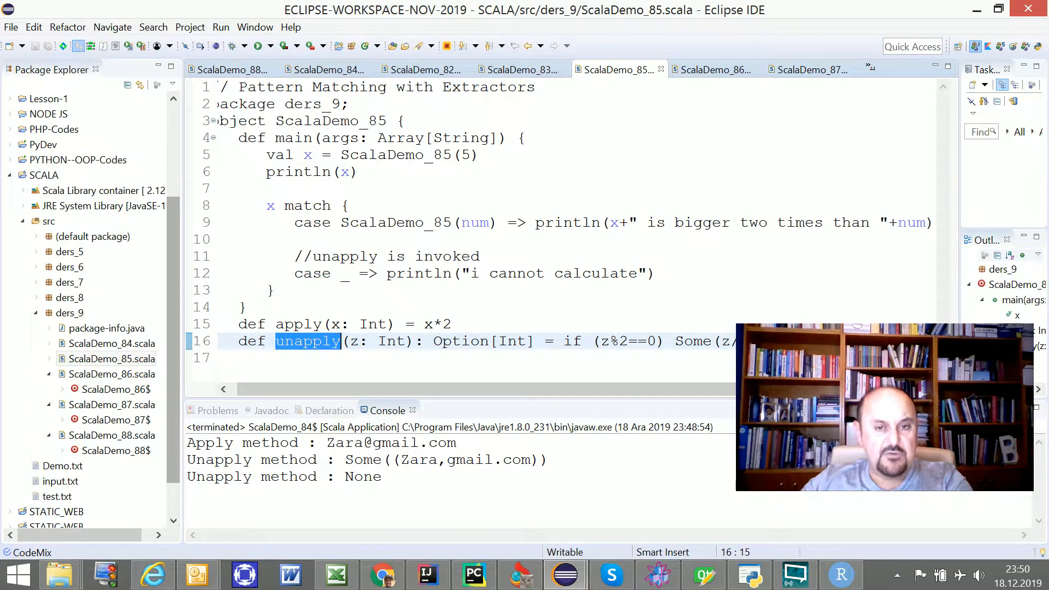
click(366, 325)
text(})
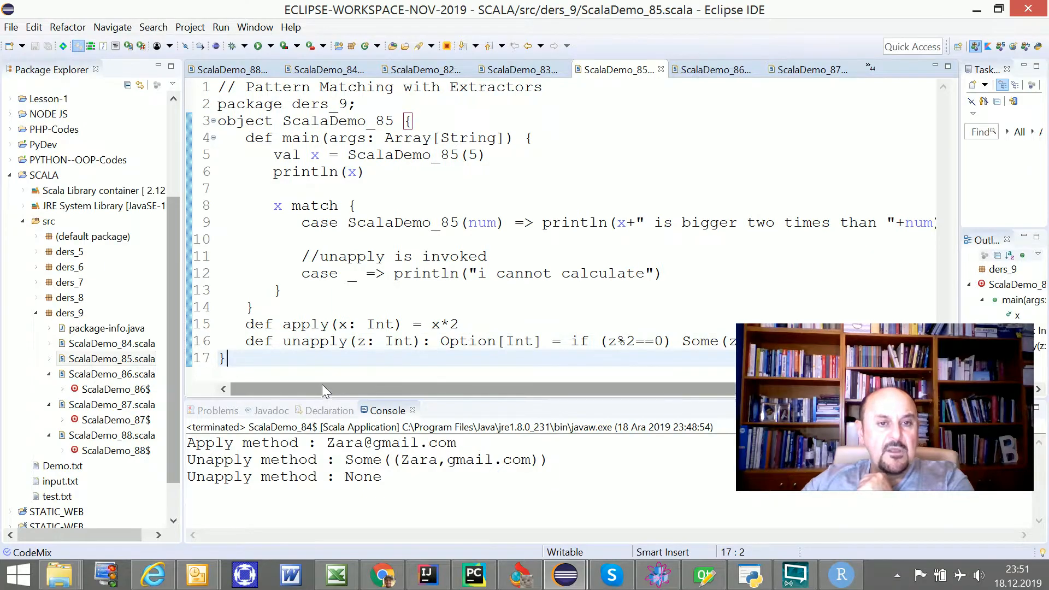
click(111, 359)
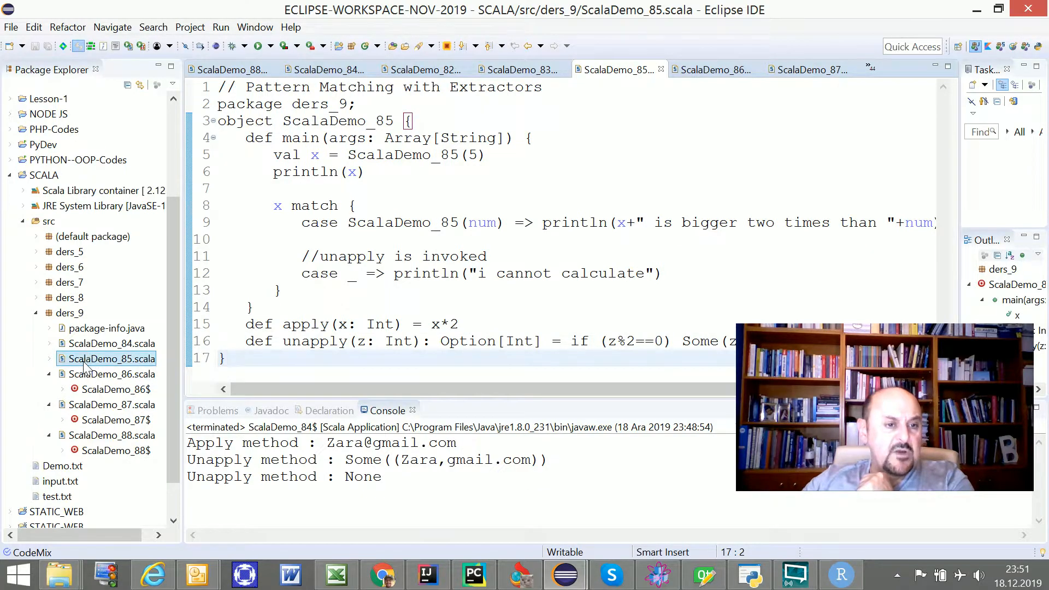
- Run ScalaDemo_85, printing 10 and '10 is bigger two times than 5'
right_click(111, 359)
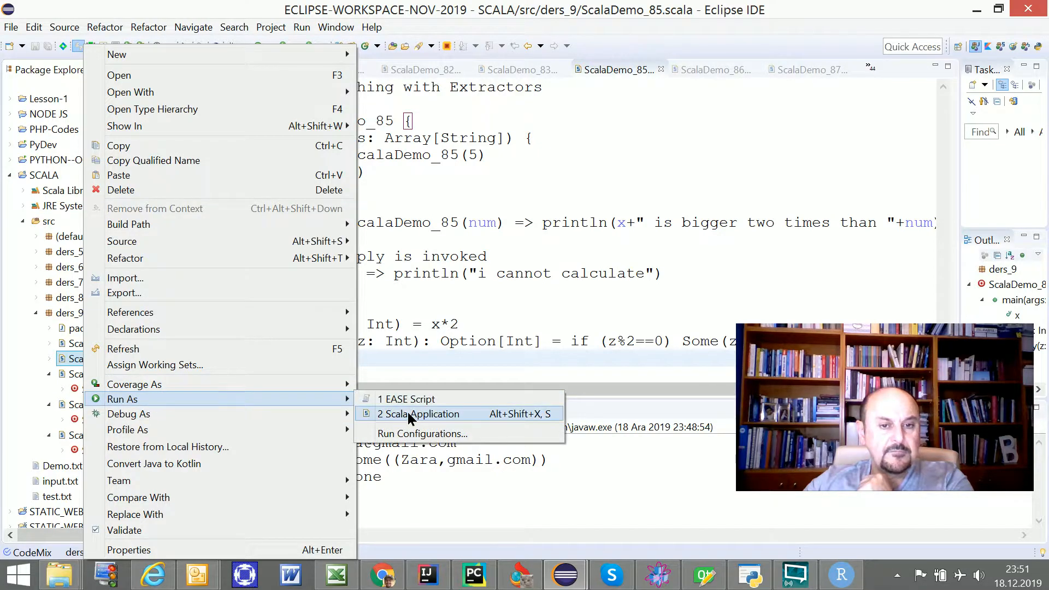
click(424, 414)
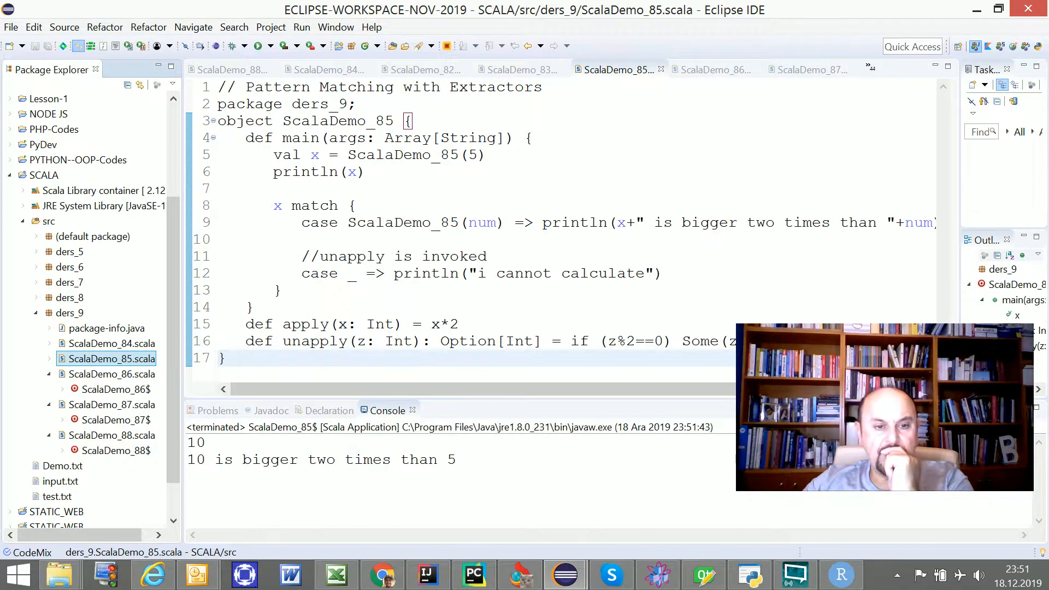
scroll(up, 3)
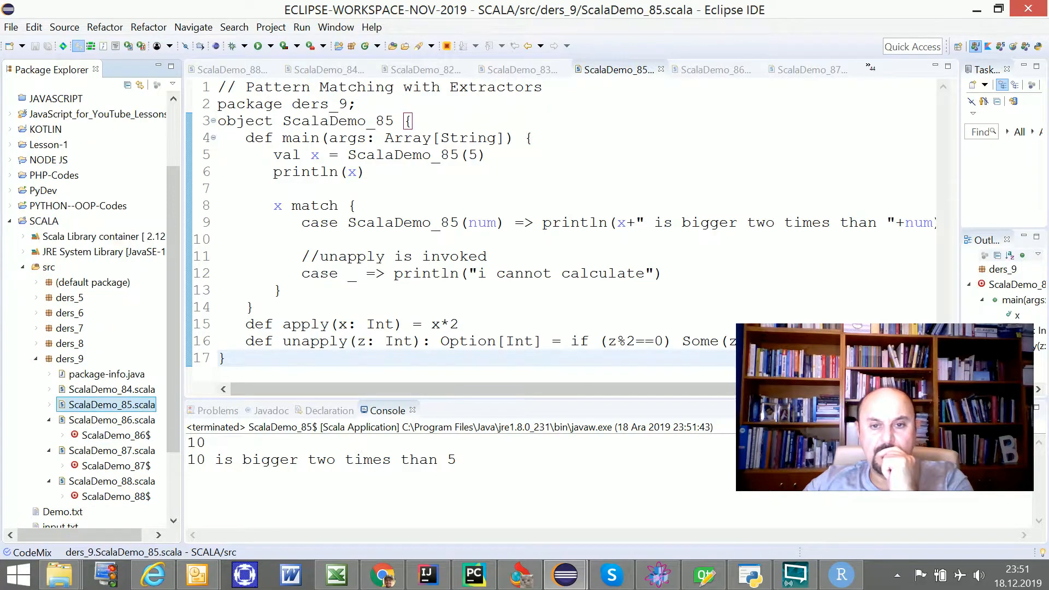
scroll(down, 3)
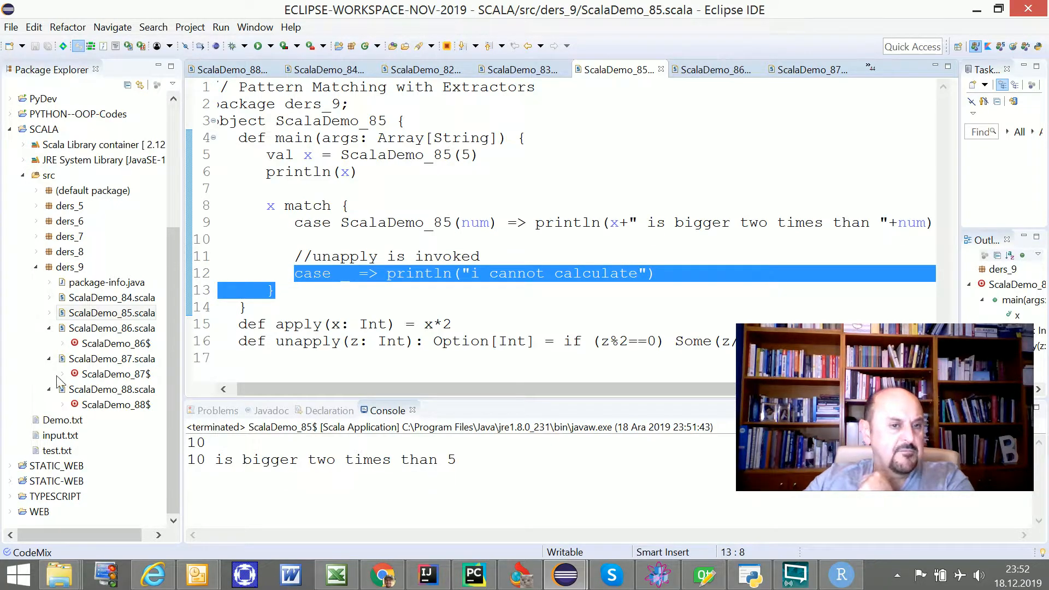
click(715, 69)
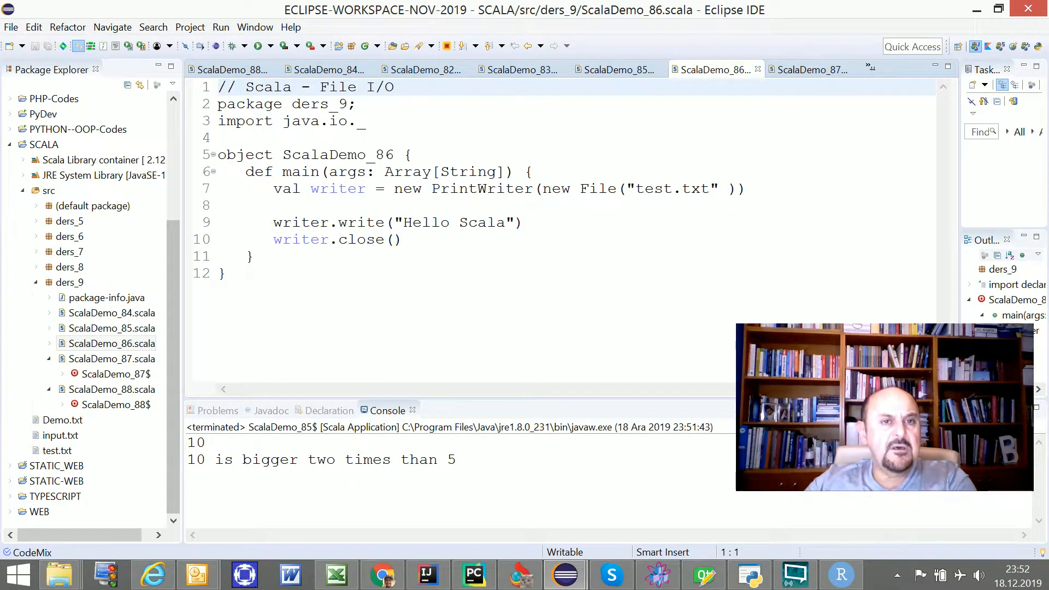
- Highlight the java.io wildcard import and the test.txt file name in ScalaDemo_86
triple_click(288, 122)
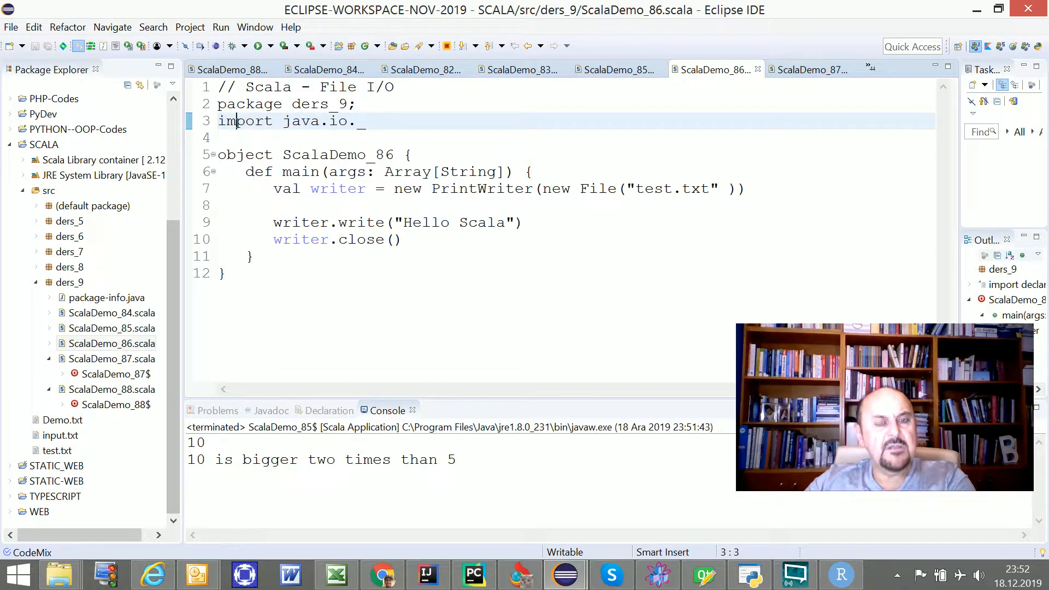
click(361, 122)
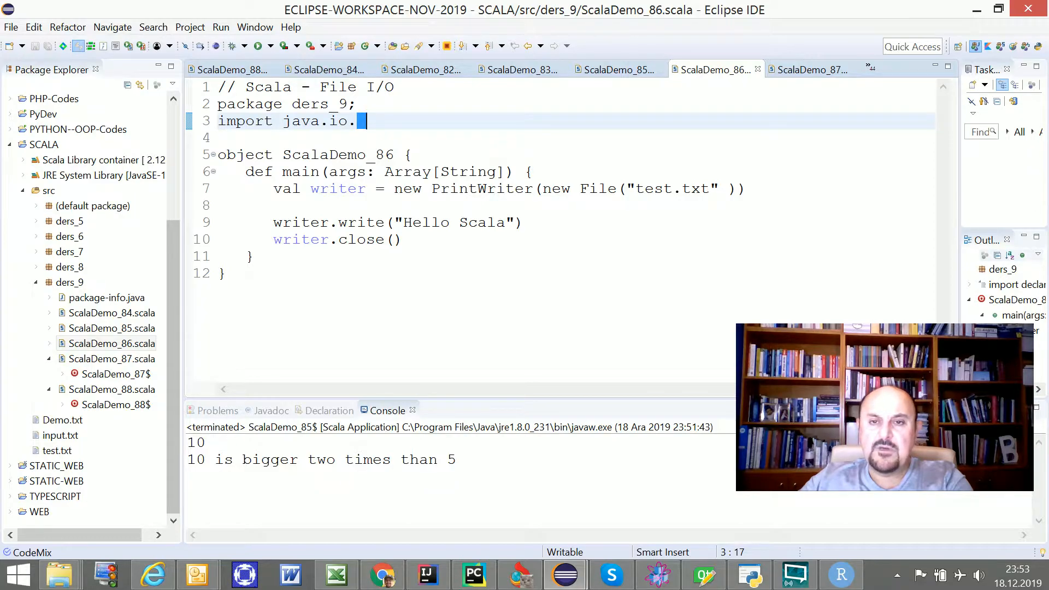
double_click(672, 189)
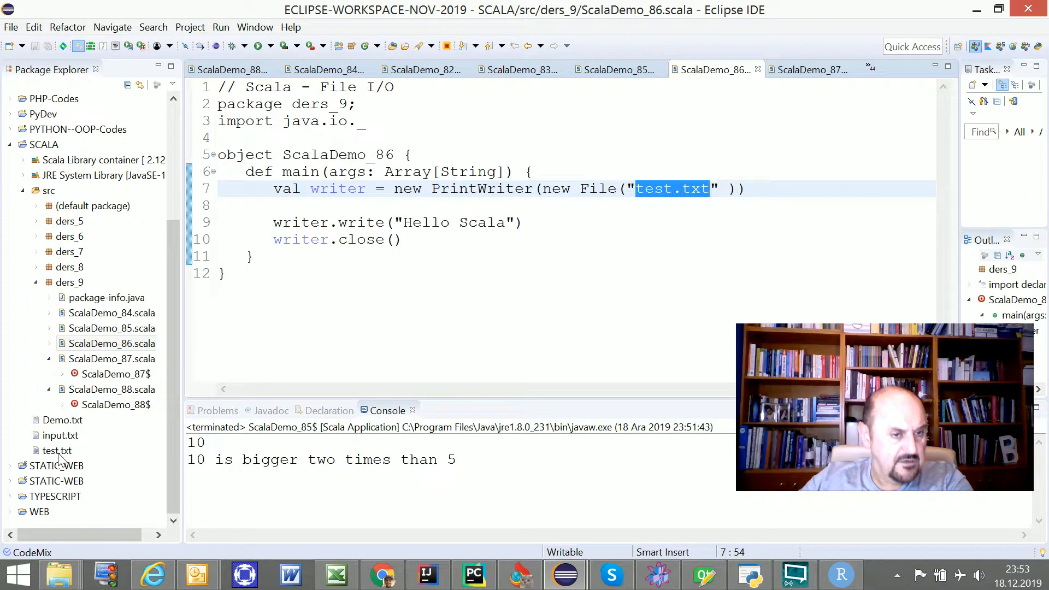
- Open test.txt showing the end-of-lessons message, then return to ScalaDemo_86's close call
click(57, 451)
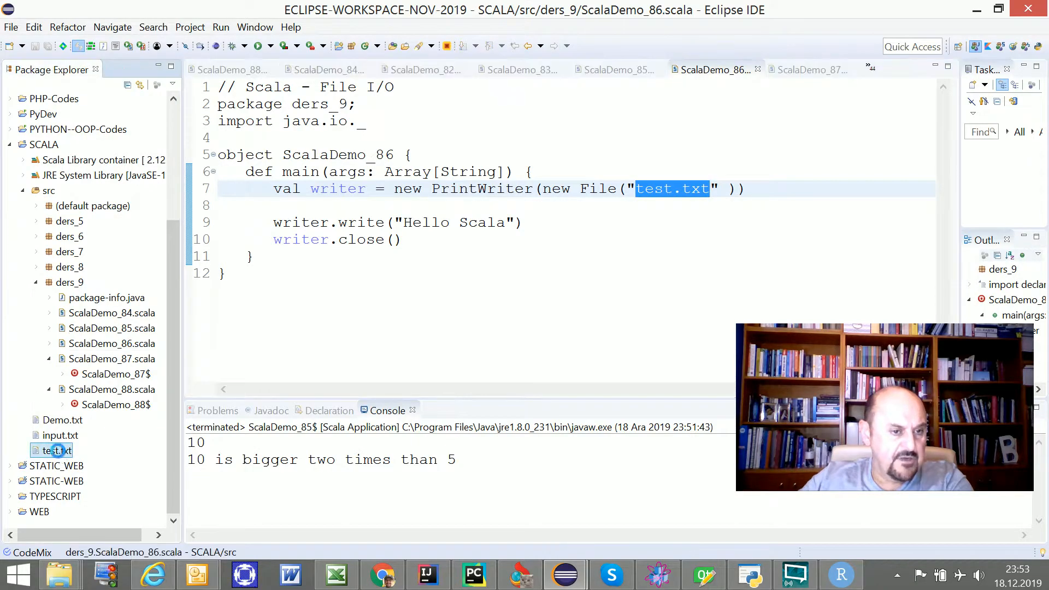
double_click(55, 450)
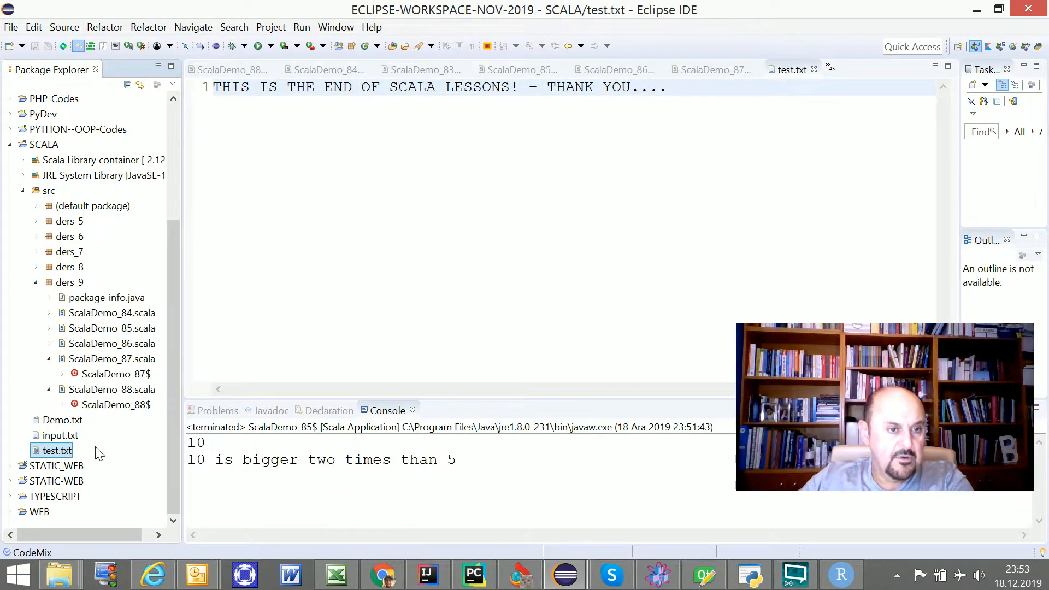
mouse_move(97, 361)
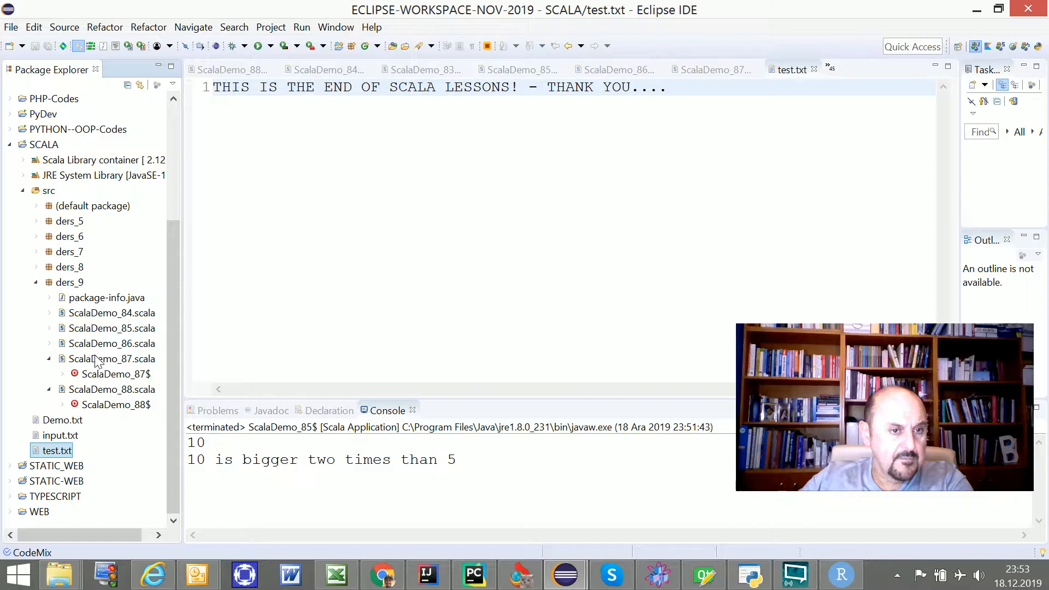
click(112, 343)
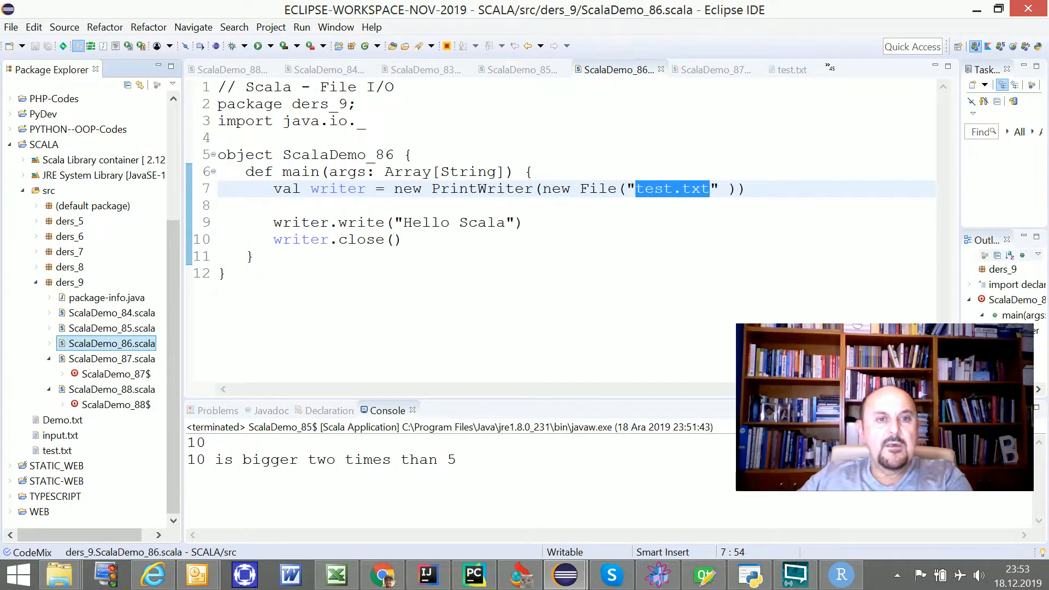
double_click(361, 222)
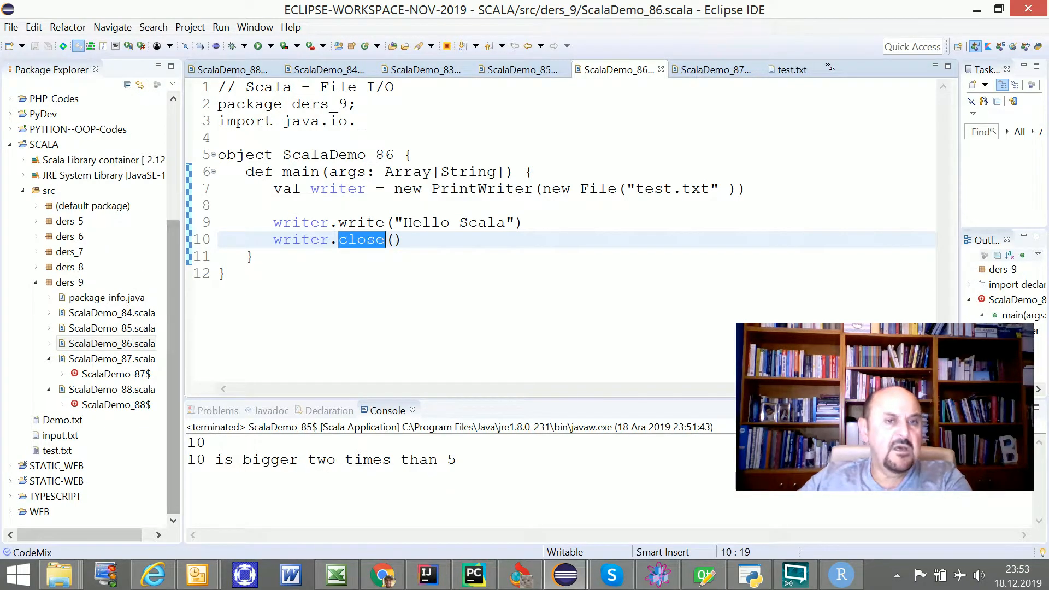
click(111, 343)
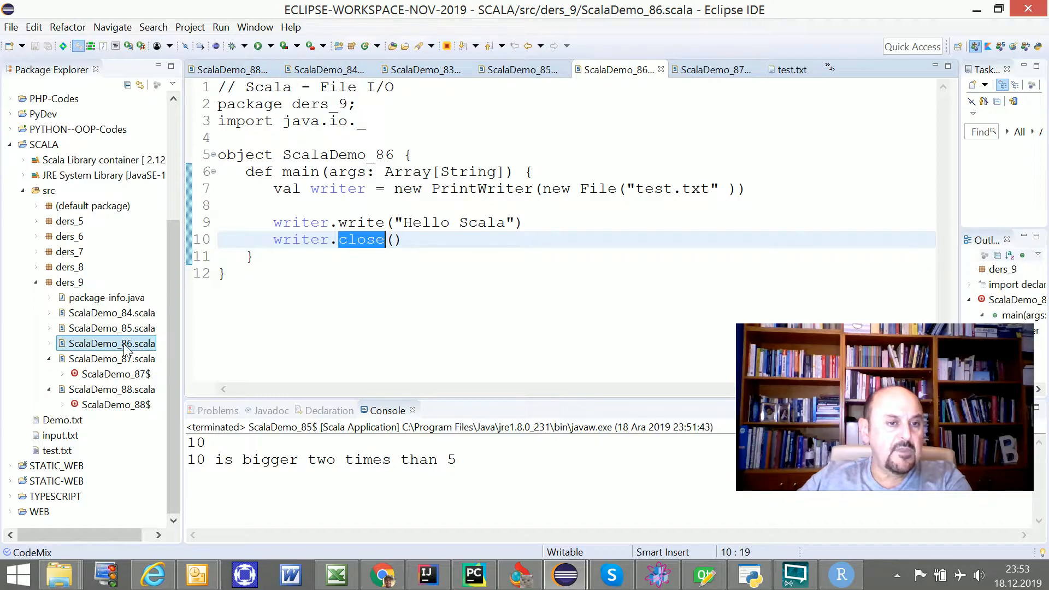
- Run ScalaDemo_86, drag test.txt into the ders_9 package, then rerun ScalaDemo_86
right_click(107, 343)
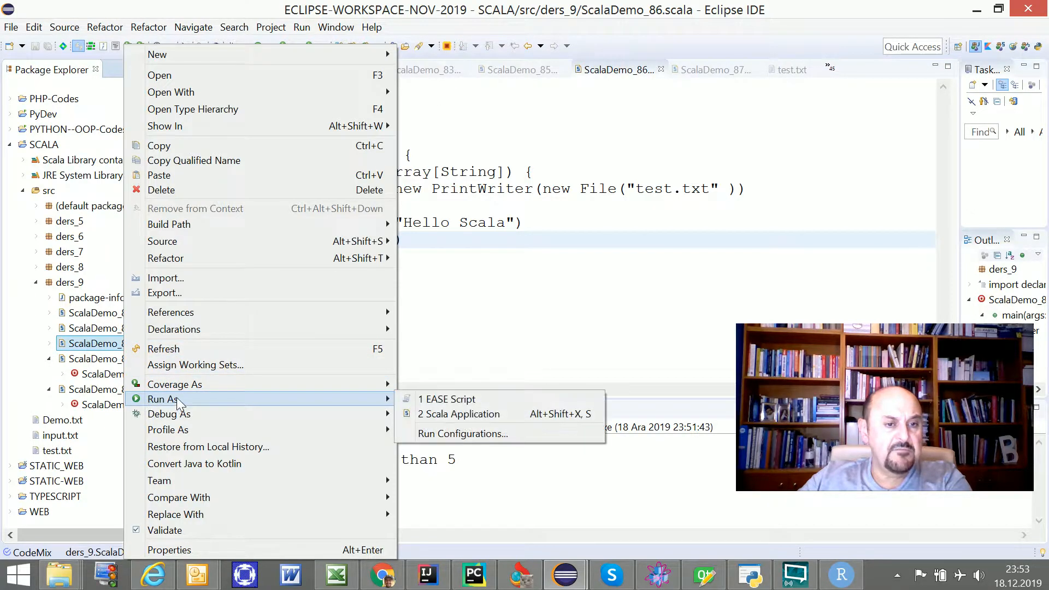
click(459, 413)
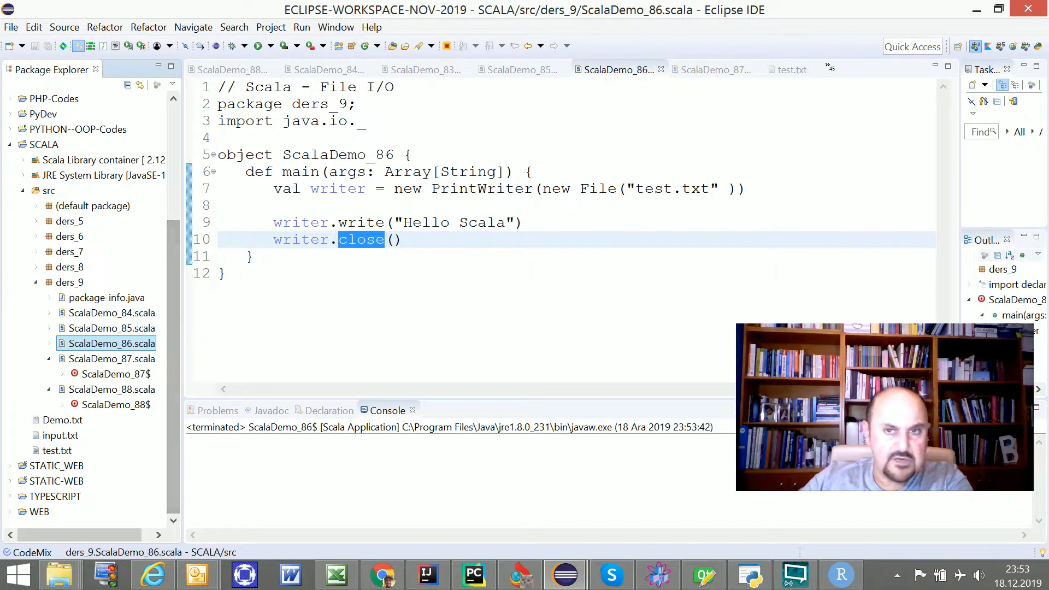
mouse_move(54, 457)
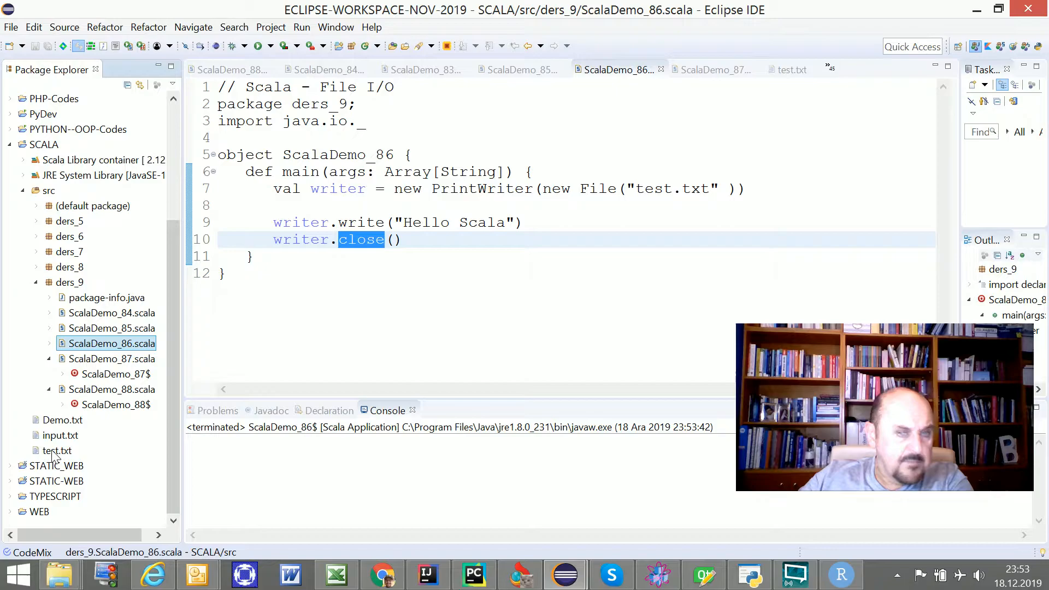
click(57, 450)
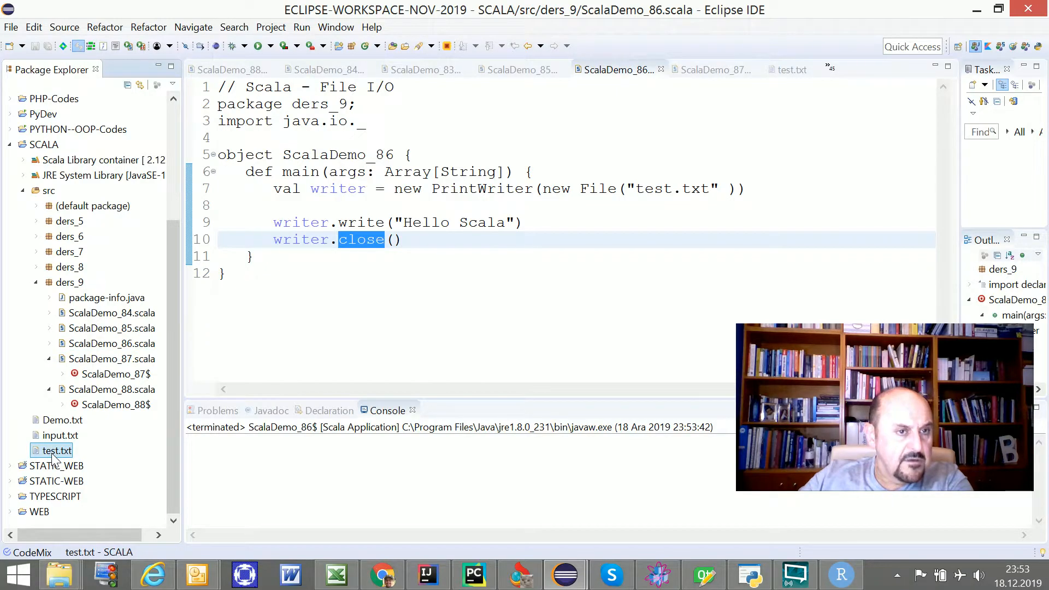
click(69, 282)
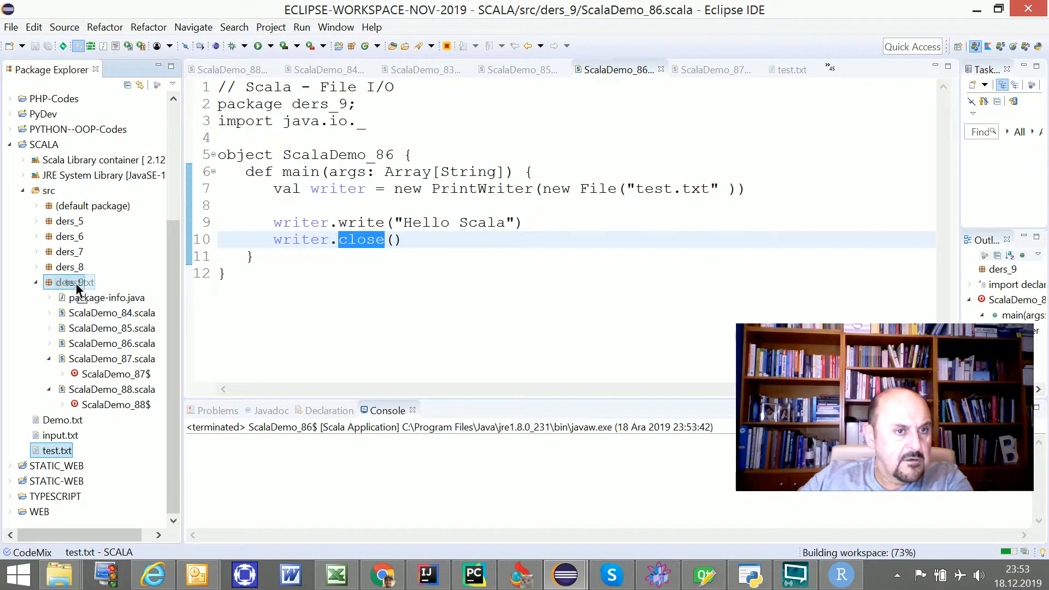
click(68, 282)
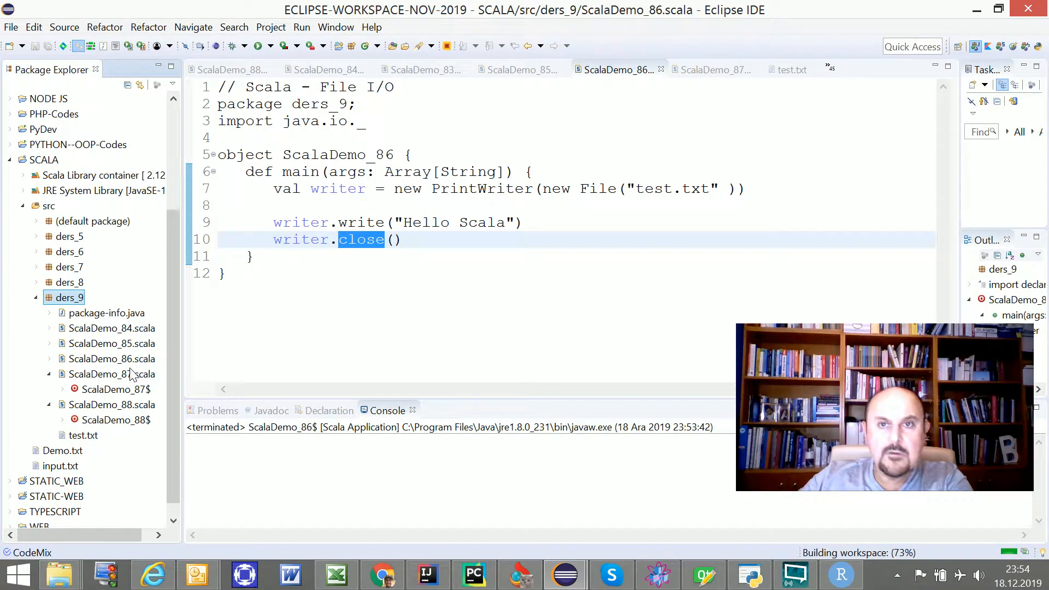
right_click(111, 358)
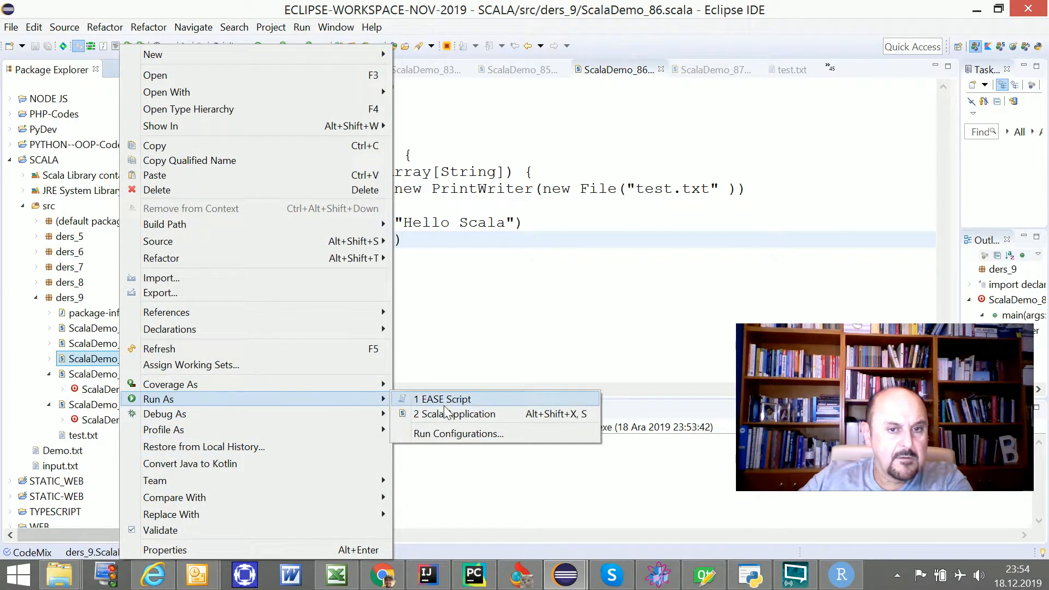
click(461, 414)
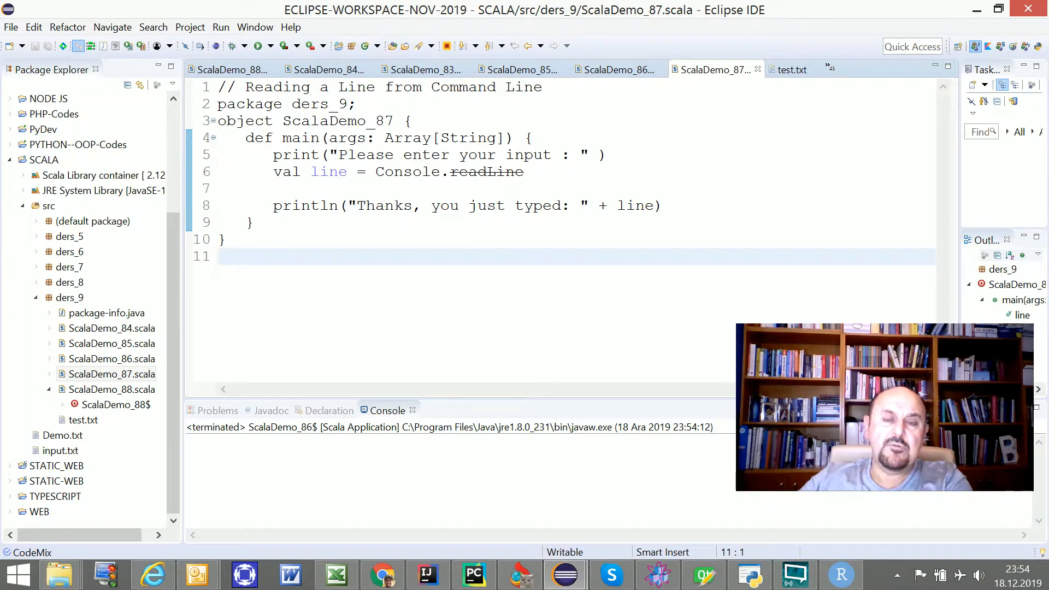
- Run ScalaDemo_87 as a Scala application and enter a name at the console prompt
click(111, 374)
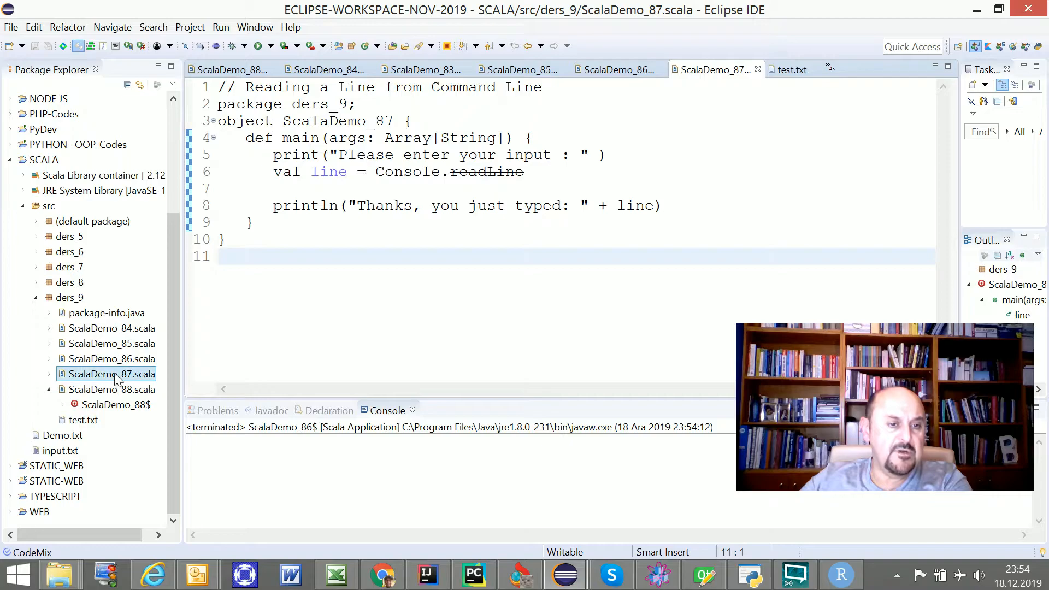
right_click(112, 374)
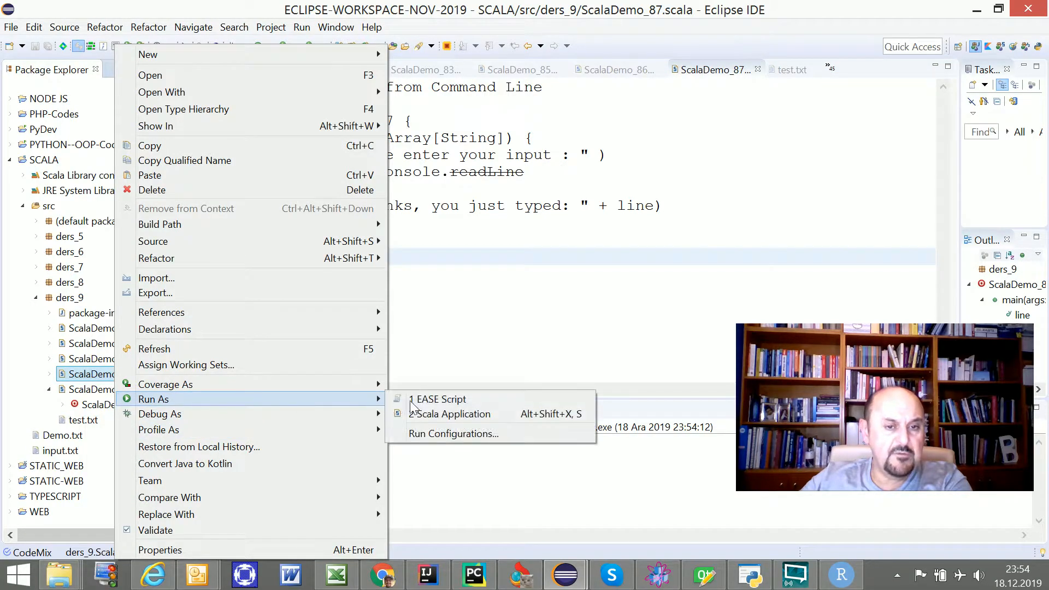
click(456, 414)
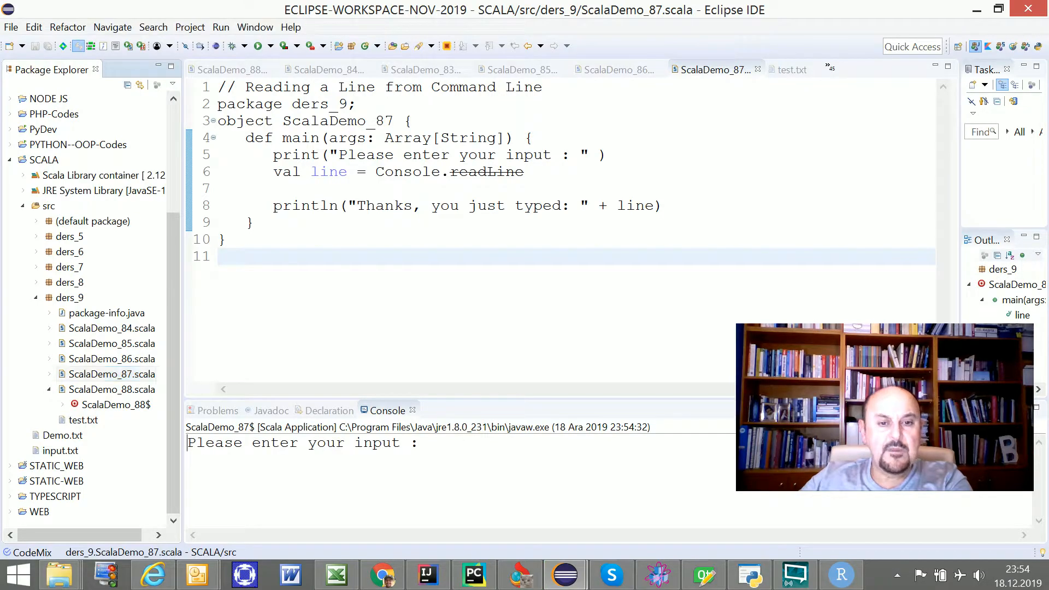
text(zer)
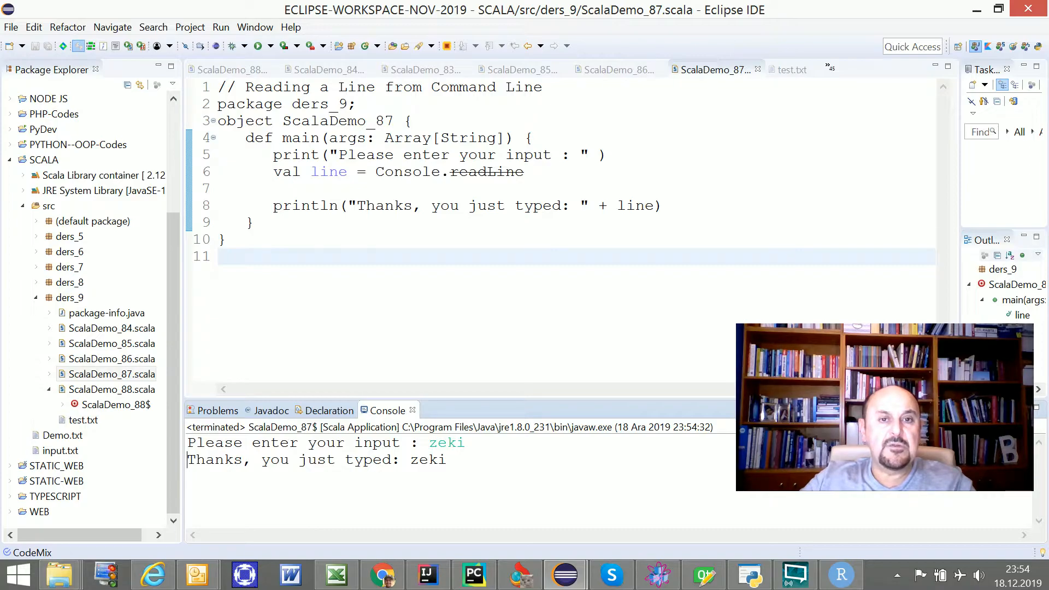
- Highlight the input variable, the thanks message and its echoed console output
double_click(487, 172)
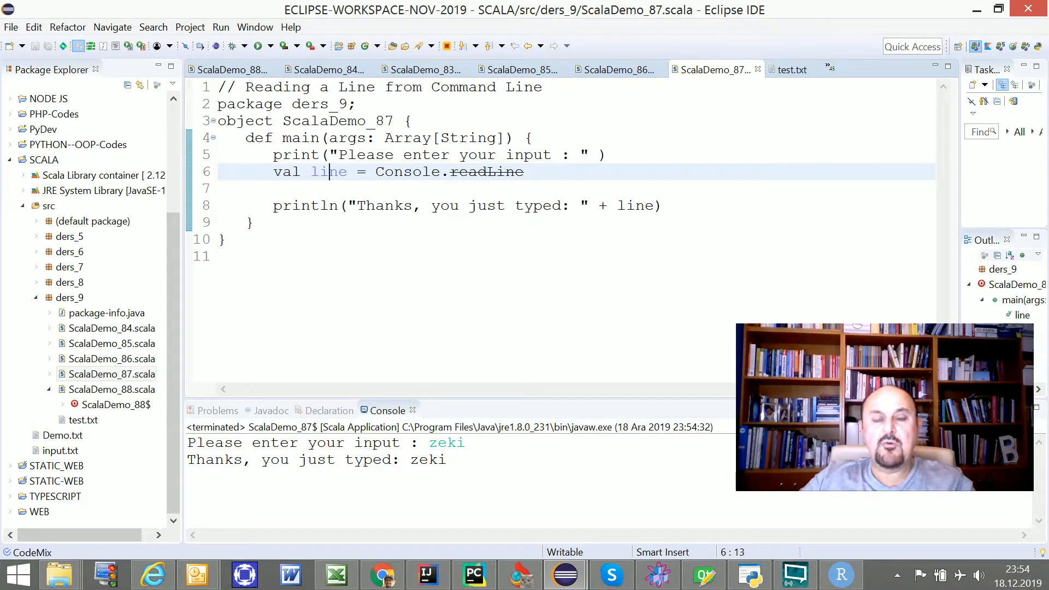
double_click(636, 206)
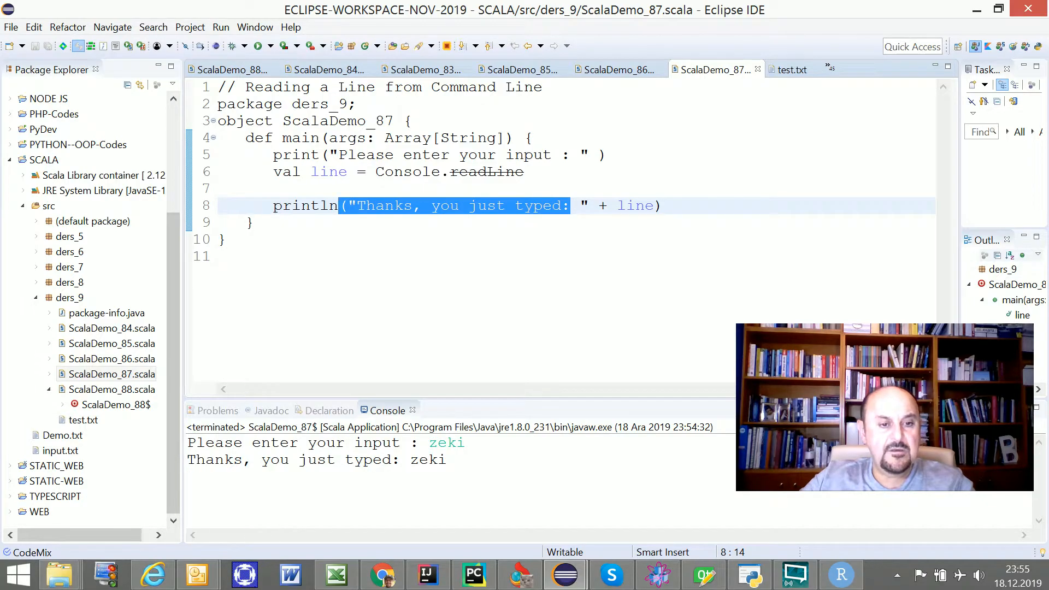
double_click(288, 460)
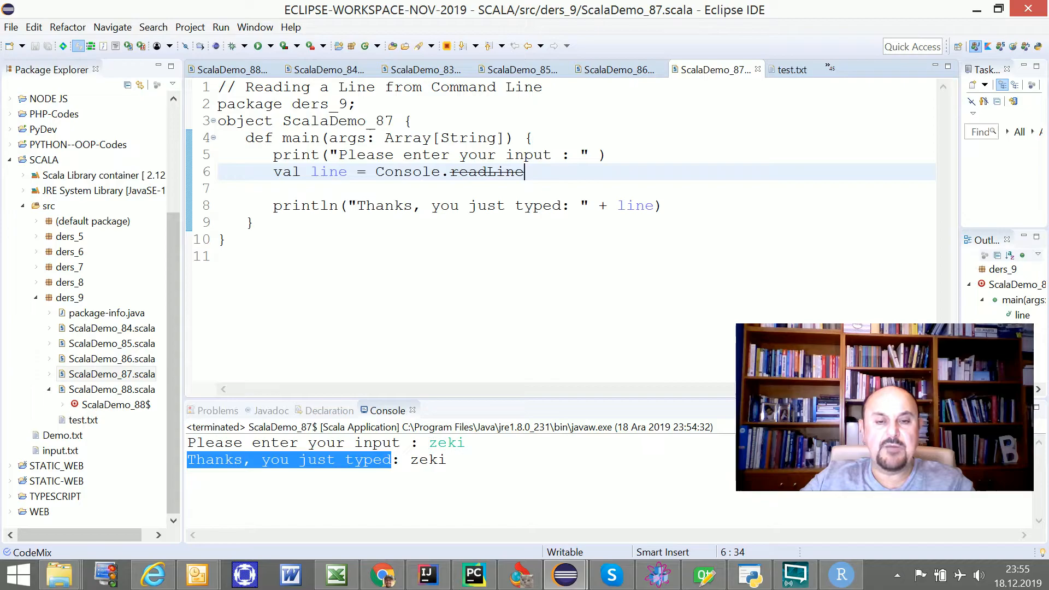
click(624, 205)
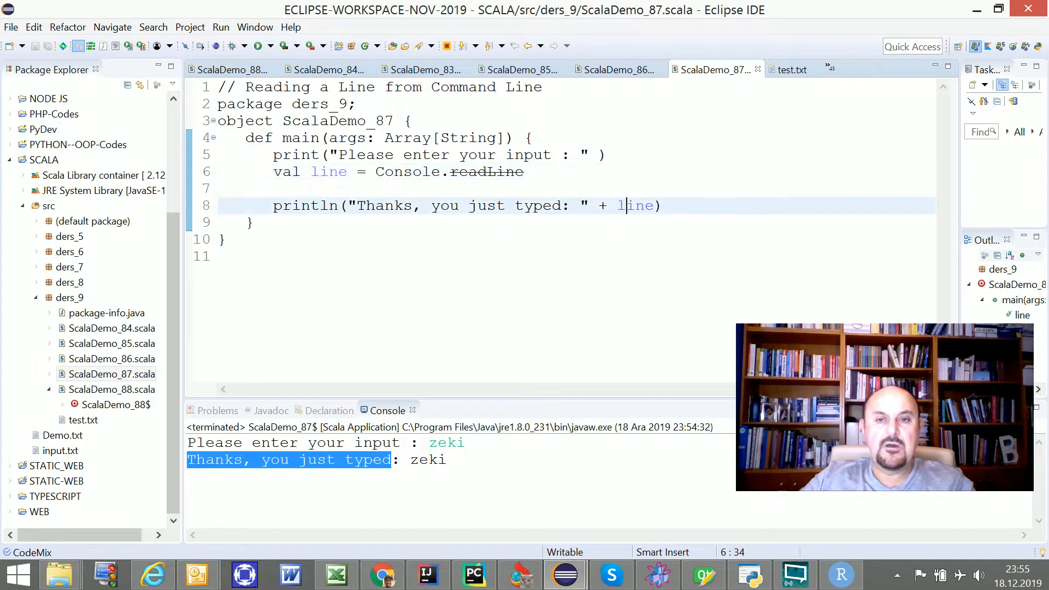
click(659, 205)
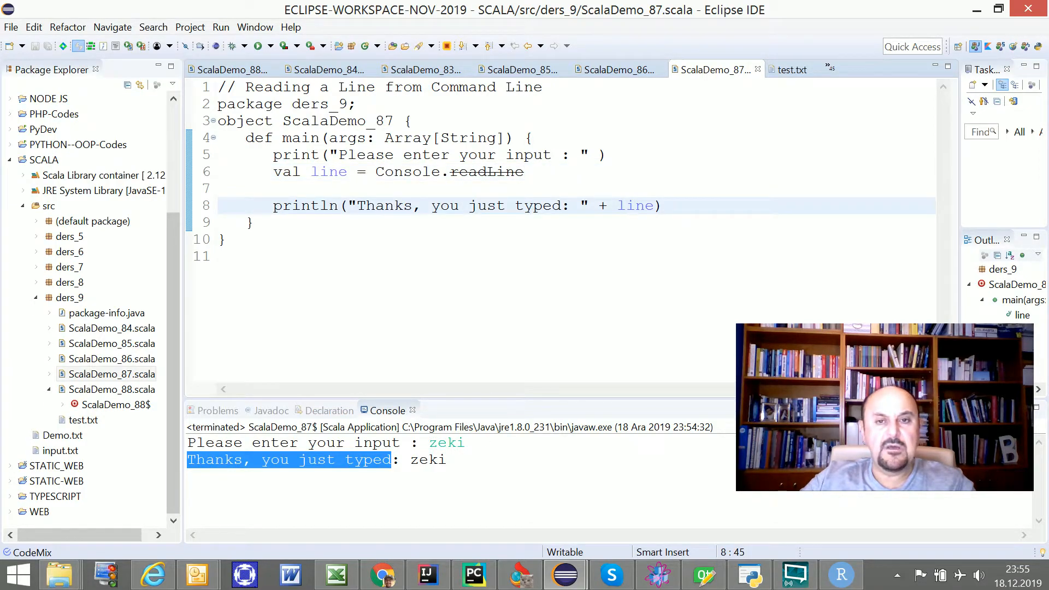
mouse_move(148, 295)
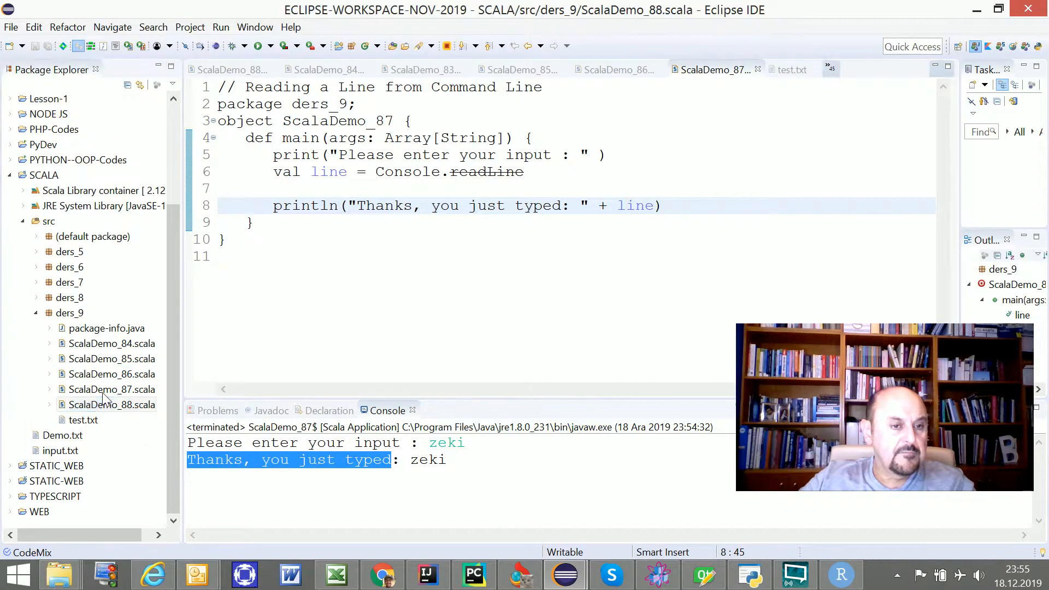
- Open ScalaDemo_88 and point out its Source.fromFile line and print loop
click(232, 69)
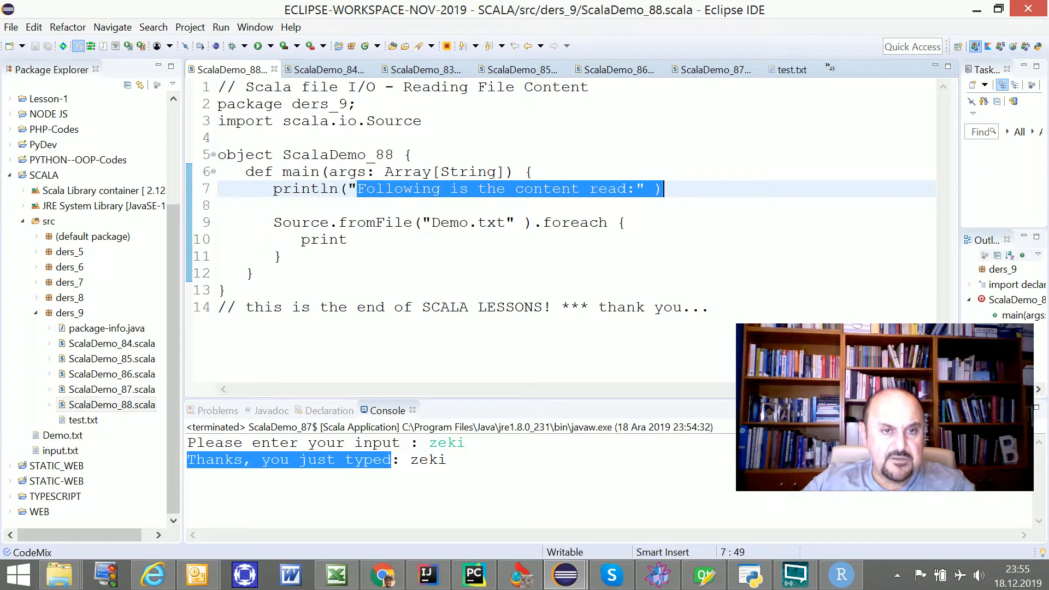
click(376, 223)
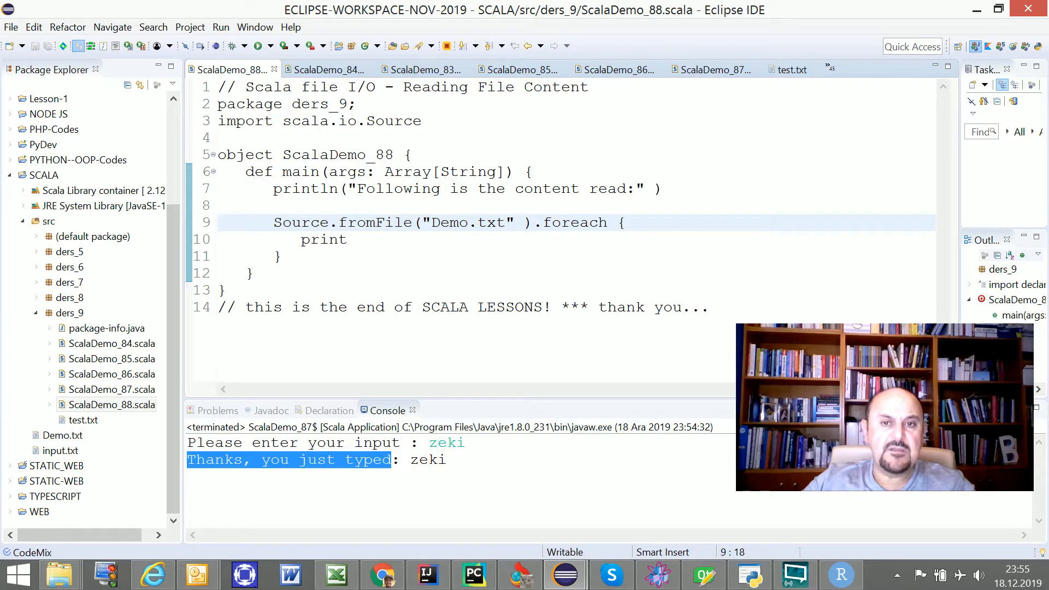
click(325, 239)
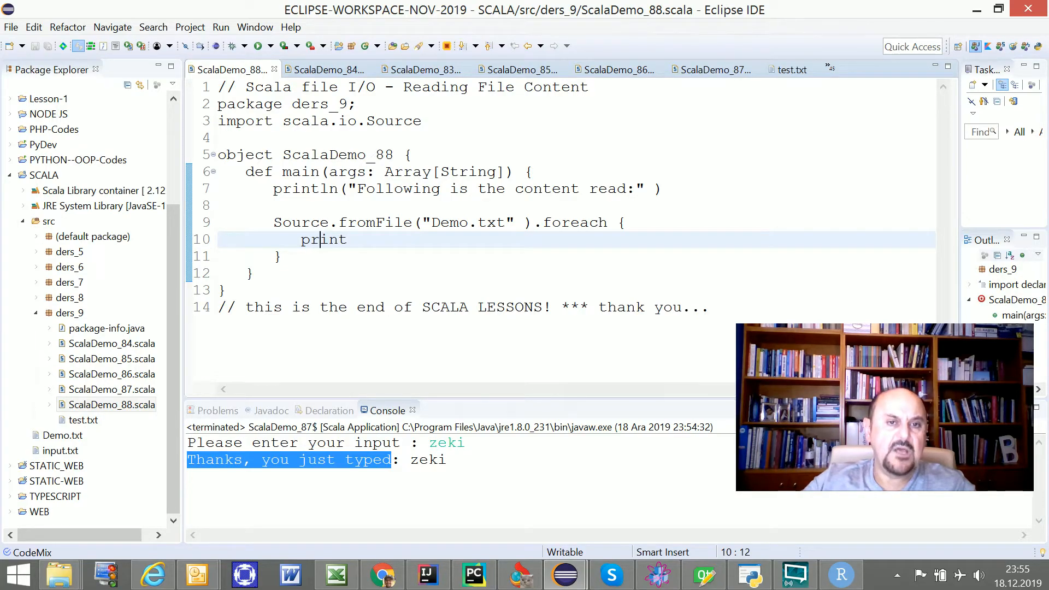
click(111, 405)
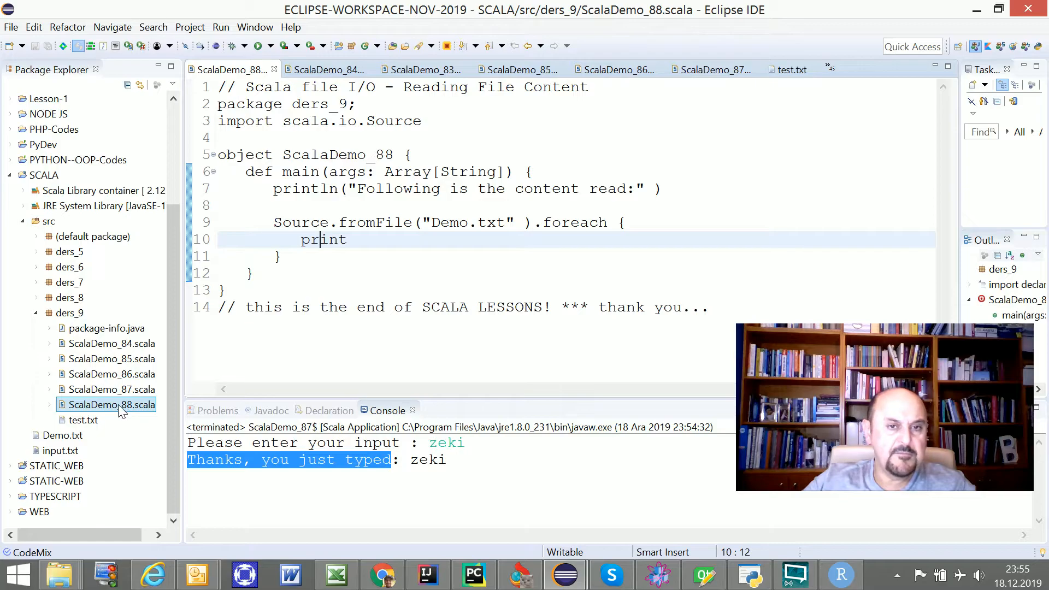
- Run ScalaDemo_88, printing Hello Scala, and open Demo.txt to confirm it matches
right_click(111, 405)
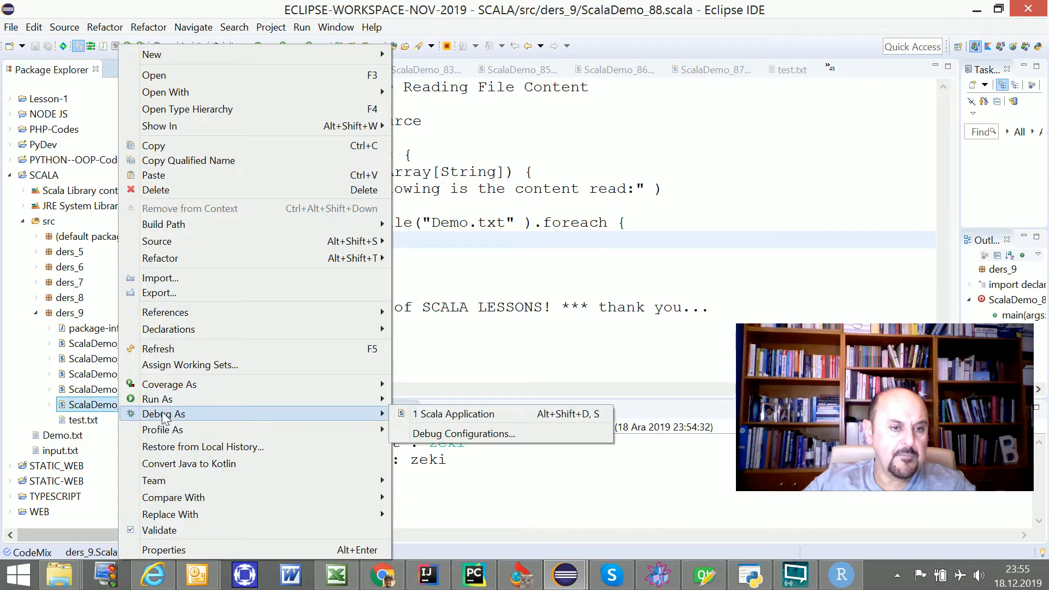
click(454, 413)
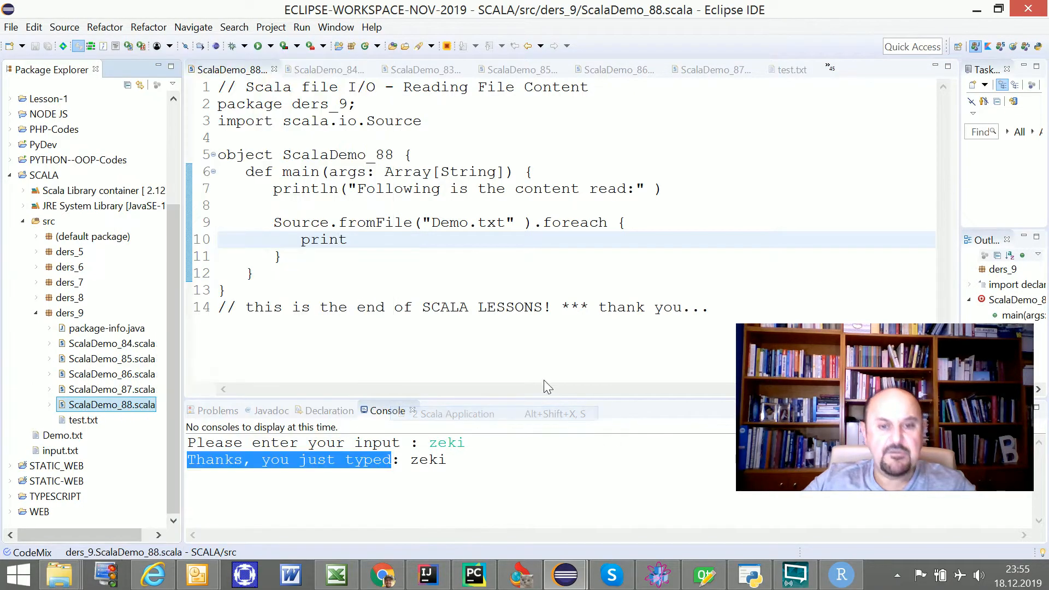
click(260, 45)
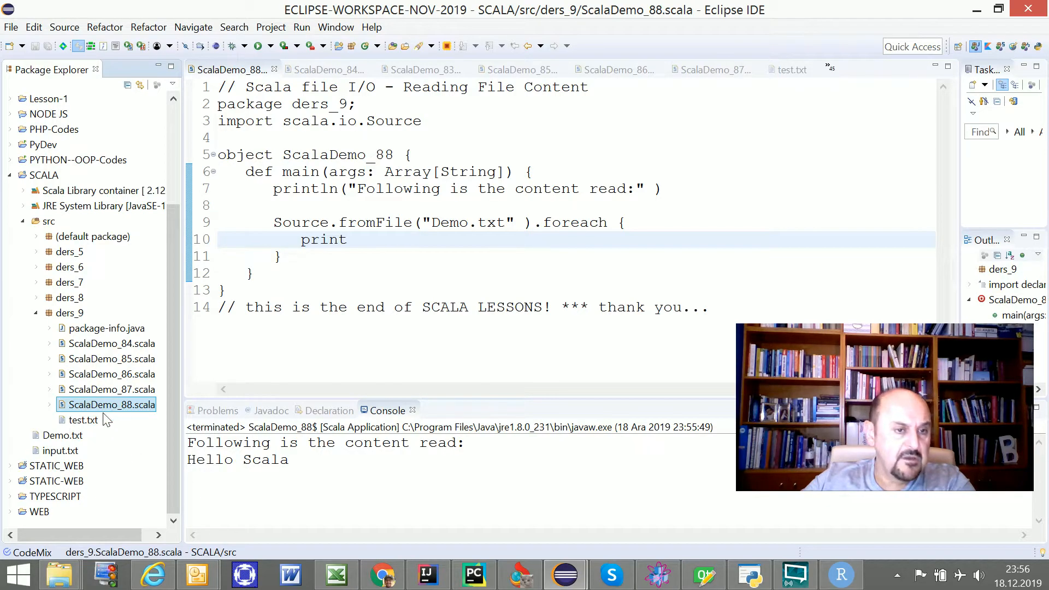
double_click(62, 435)
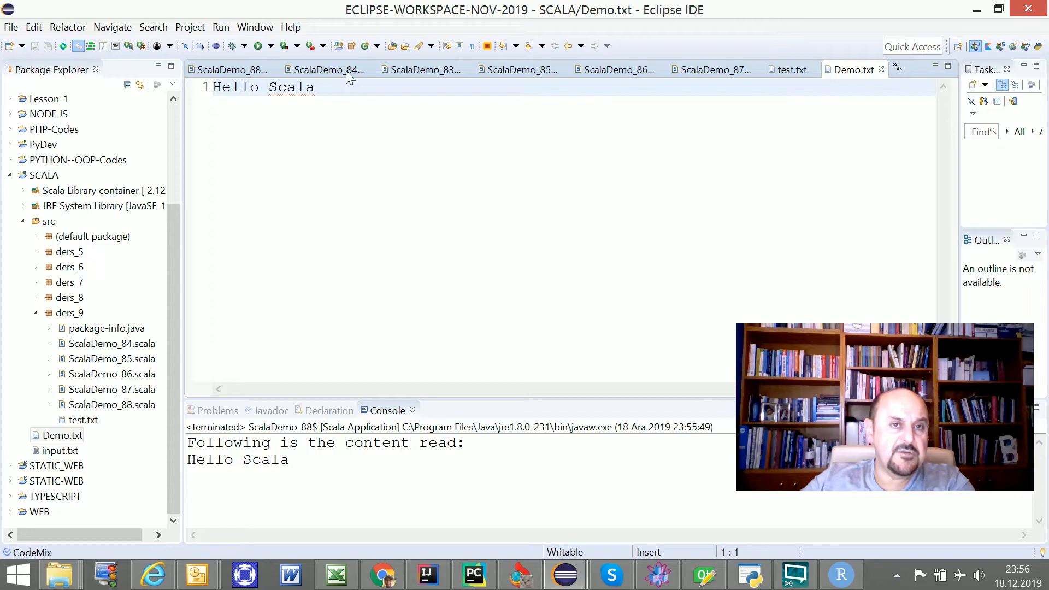
mouse_move(92, 409)
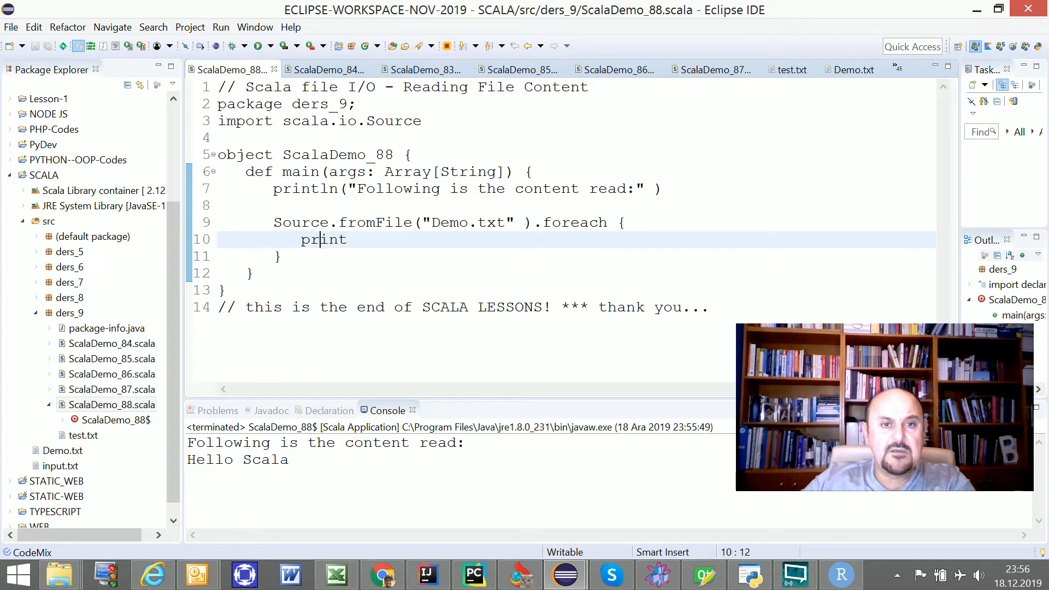
- Highlight the Demo.txt file name, foreach call and print statement in the code
double_click(450, 222)
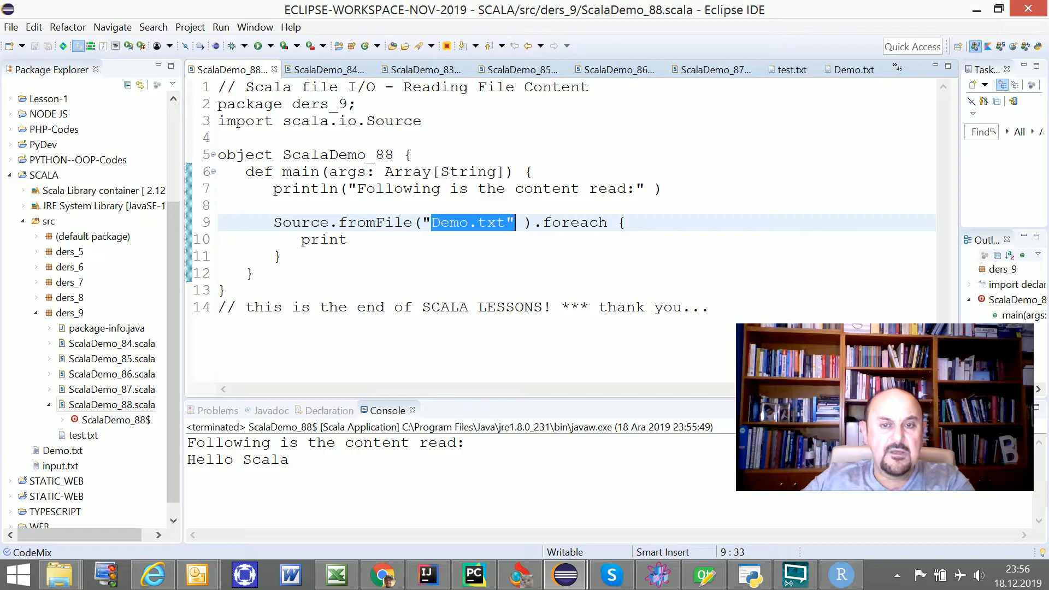
double_click(575, 223)
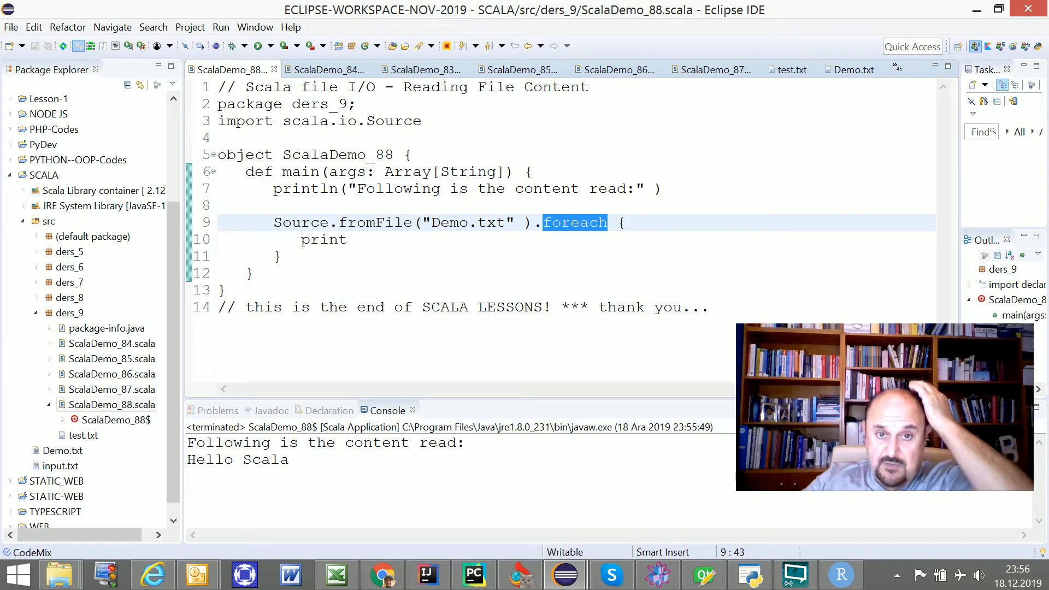
click(325, 239)
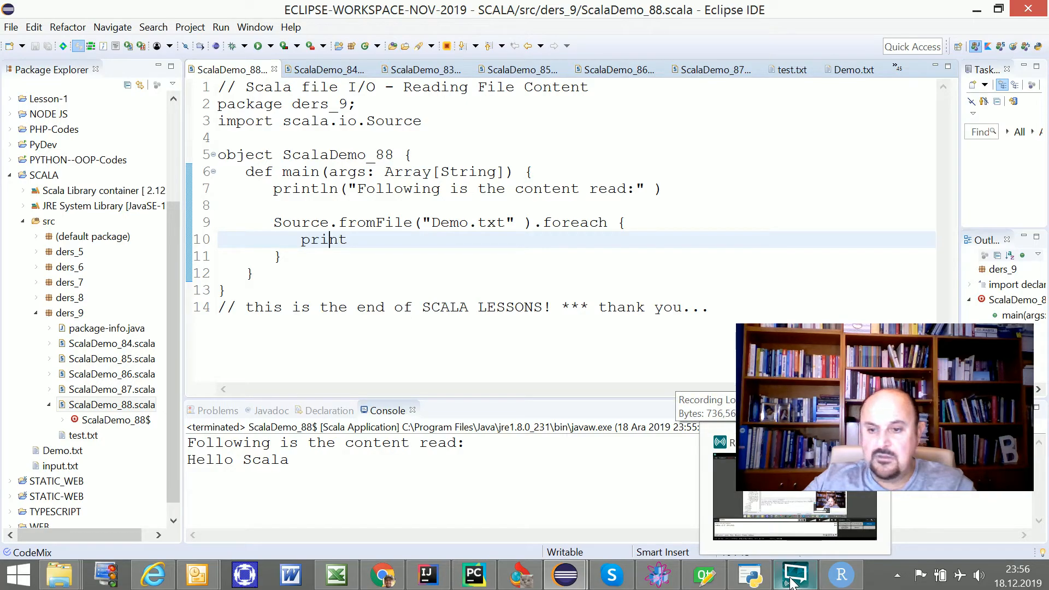
click(795, 574)
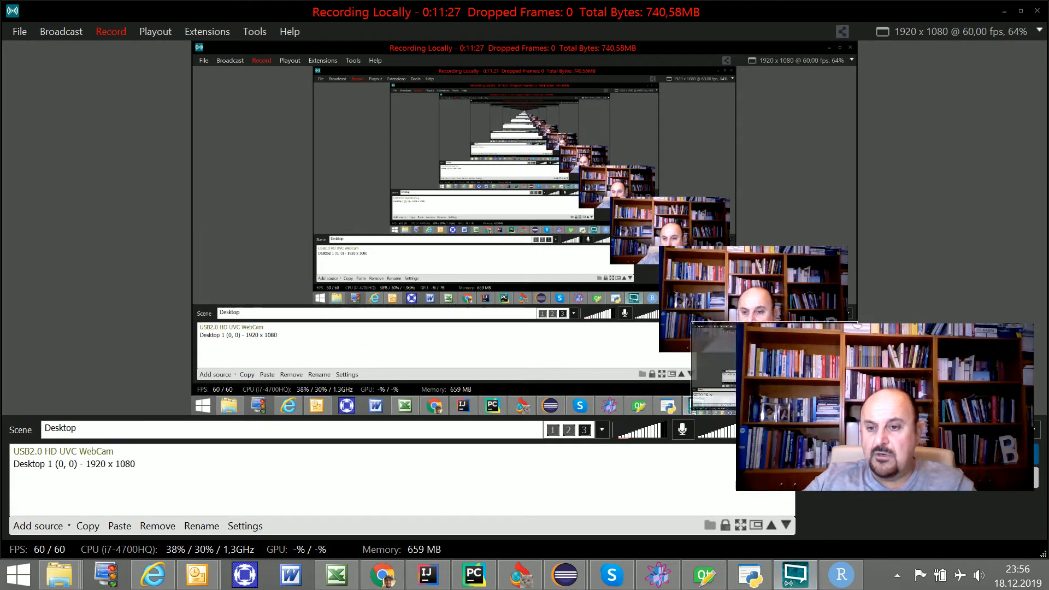